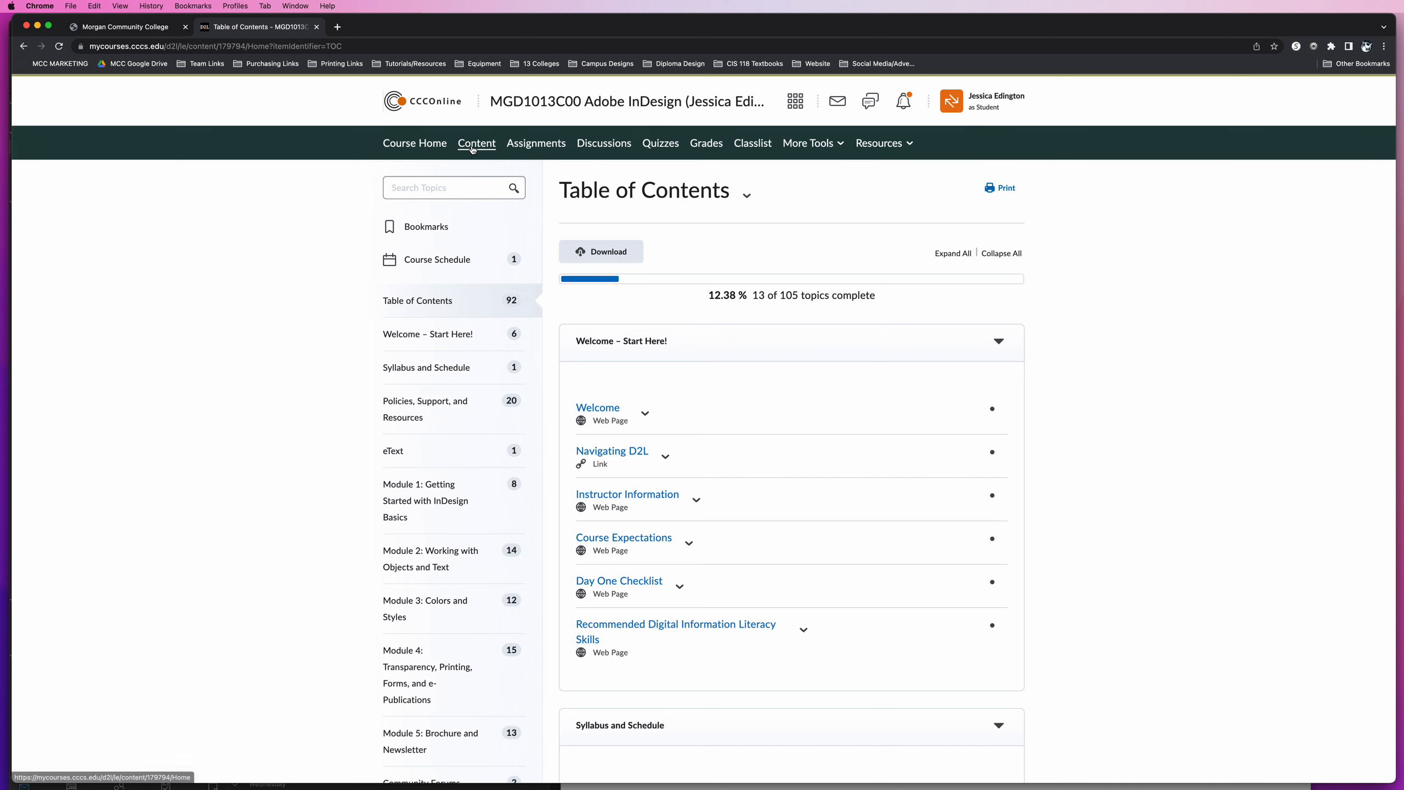
pyautogui.moveTo(393, 451)
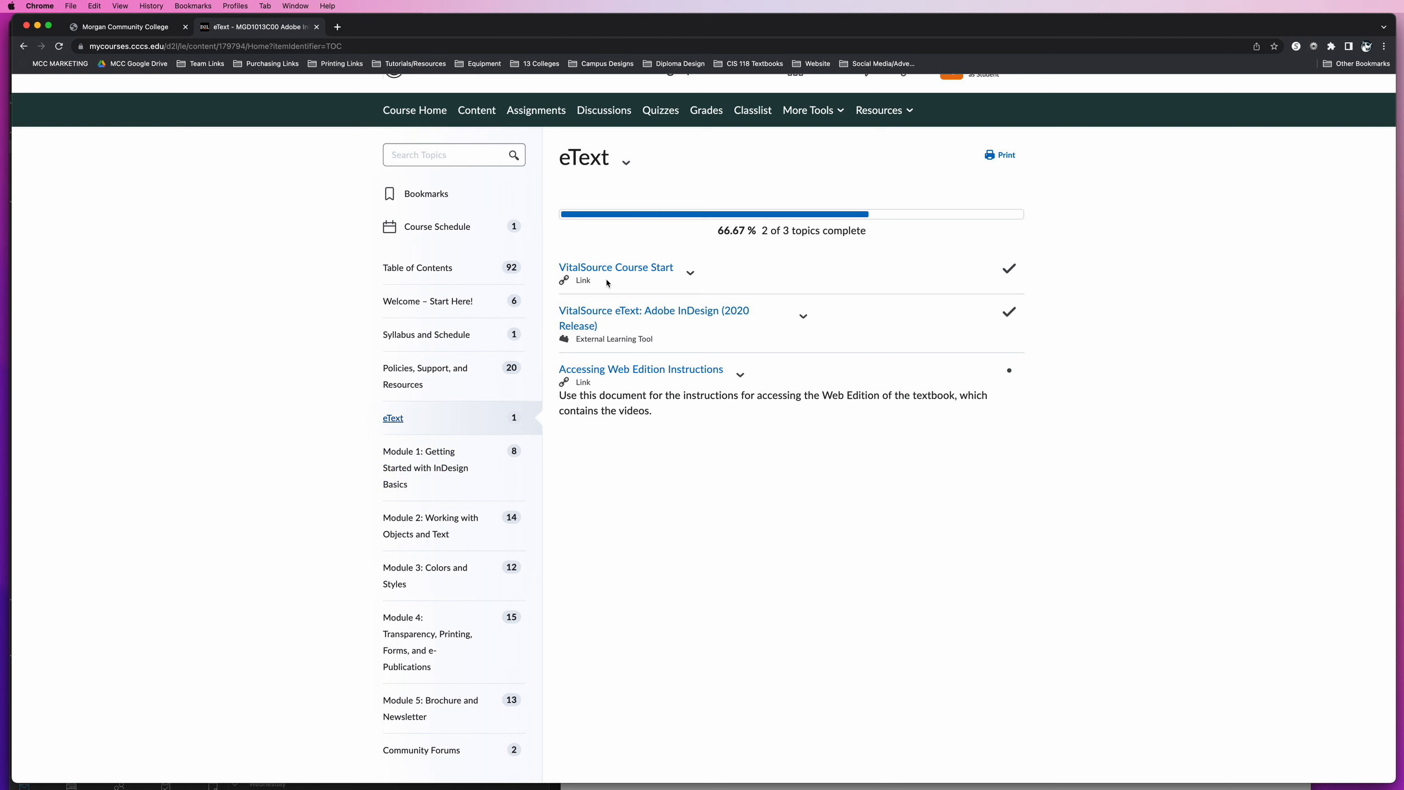
# - View the VitalSource Course Start article, then return to the eText topic list via the breadcrumb
pyautogui.click(615, 266)
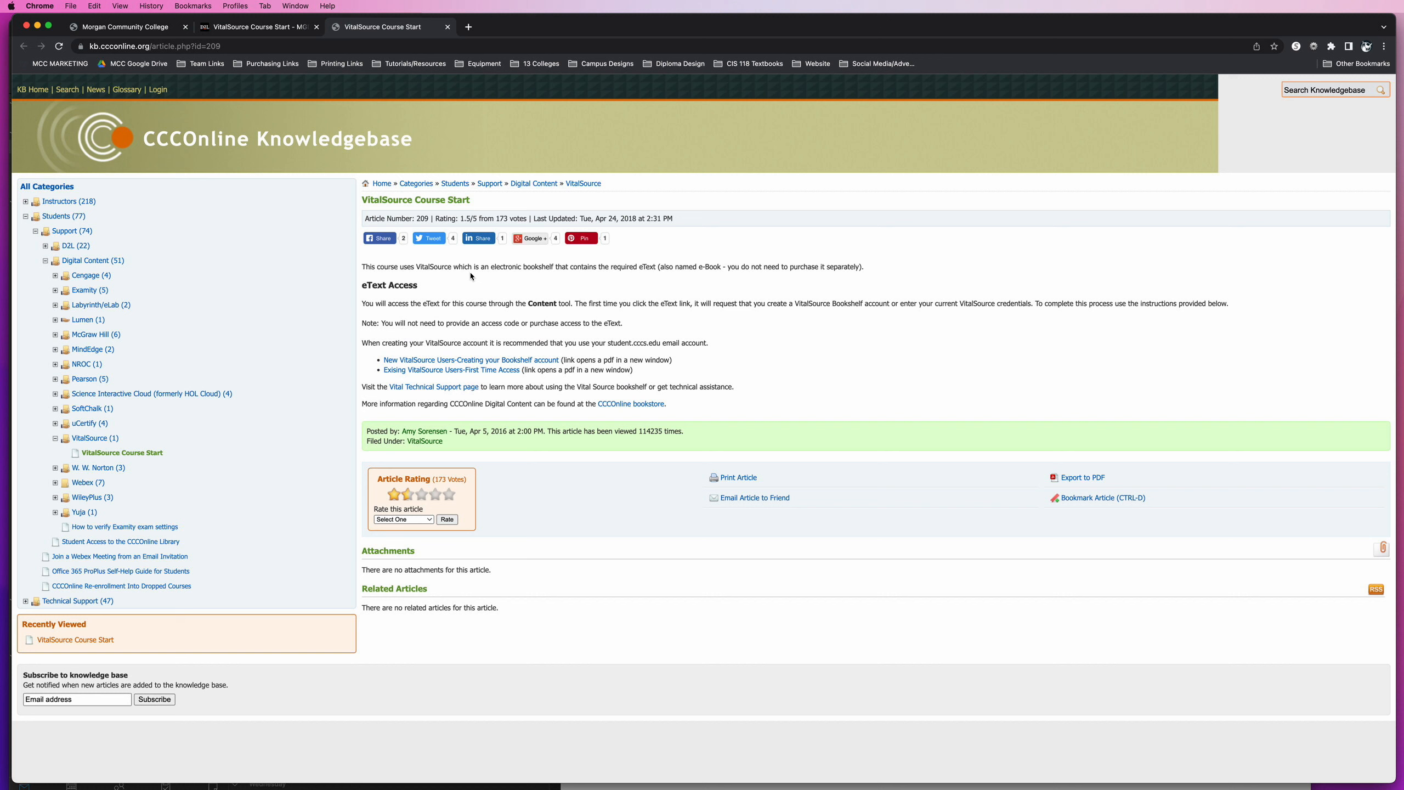
pyautogui.moveTo(684, 409)
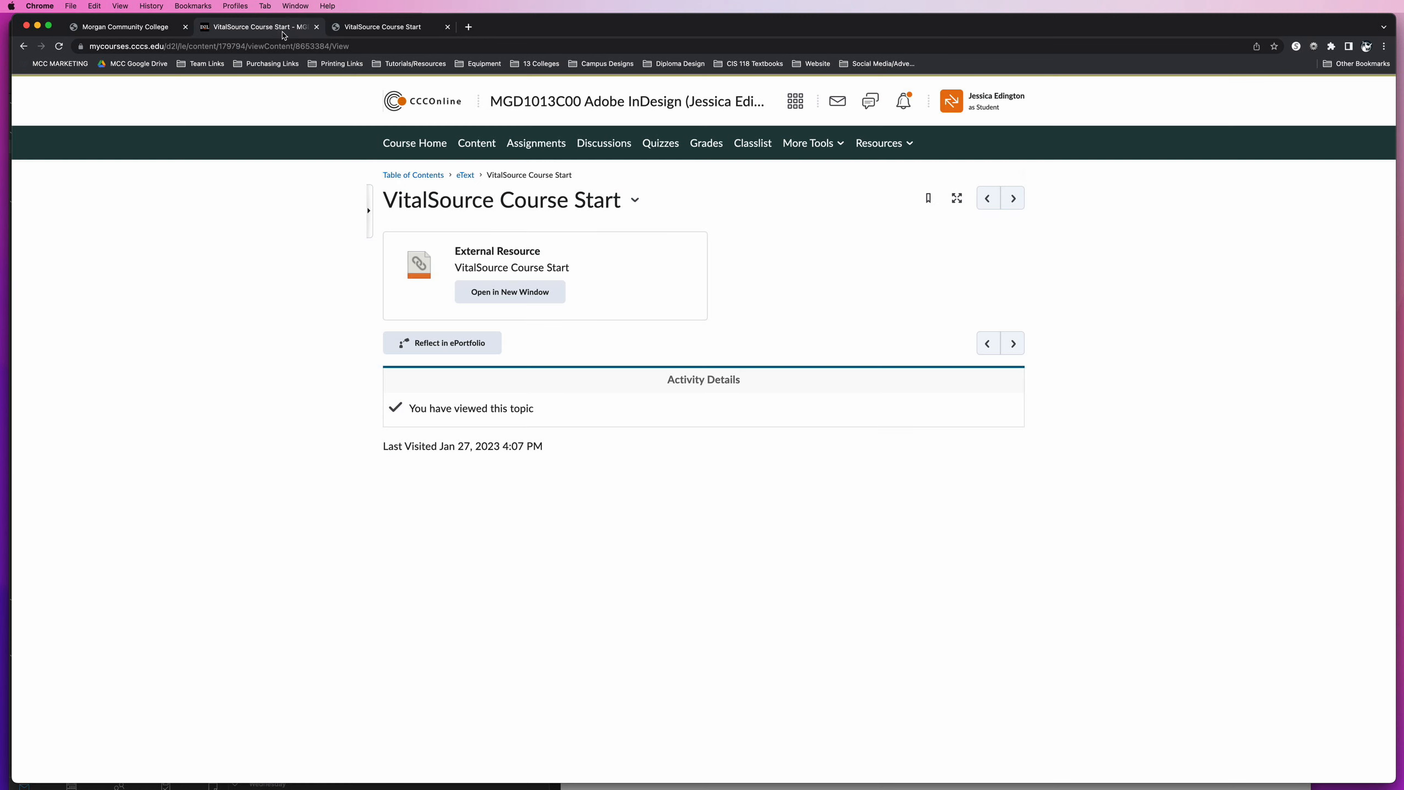
pyautogui.click(465, 175)
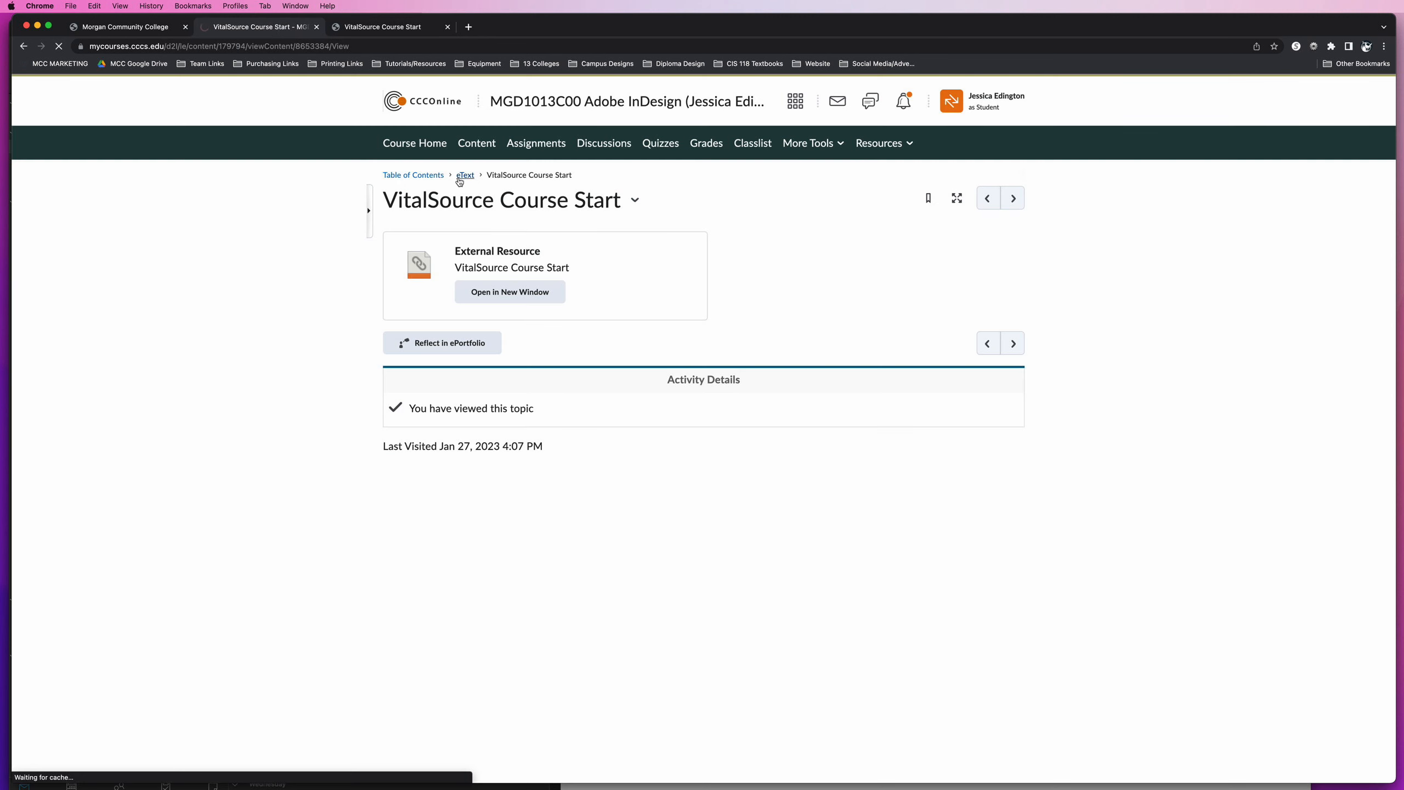
pyautogui.click(465, 175)
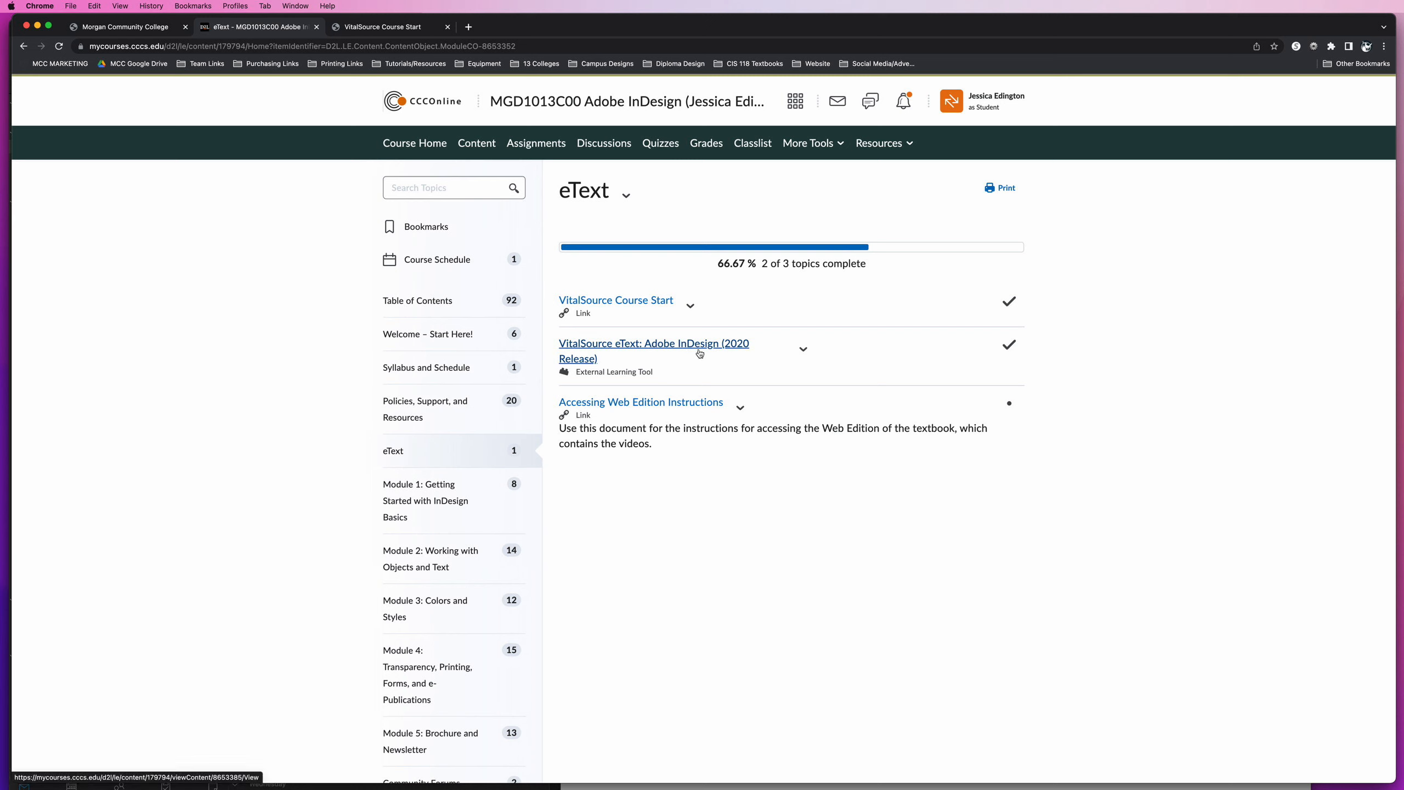
pyautogui.moveTo(661, 352)
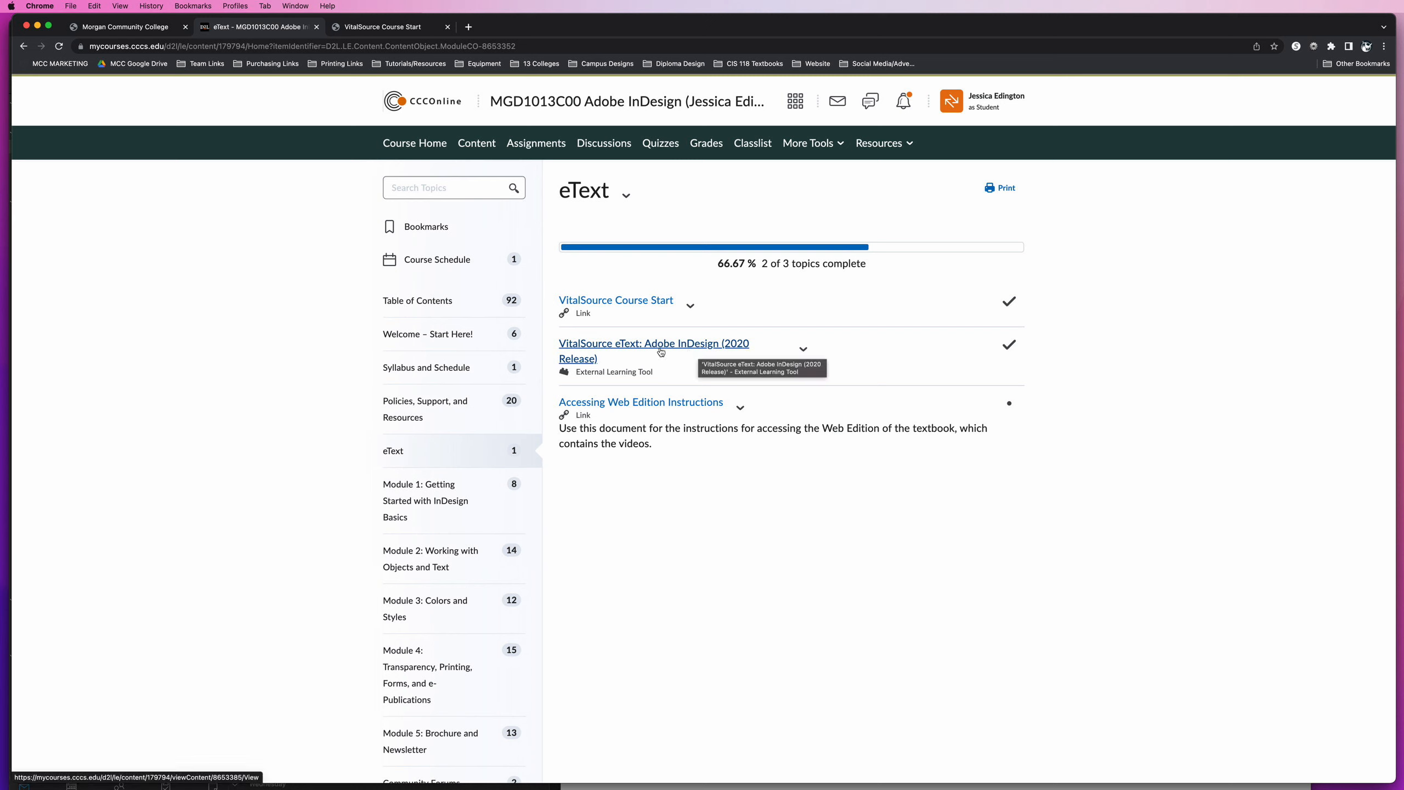
pyautogui.moveTo(573, 344)
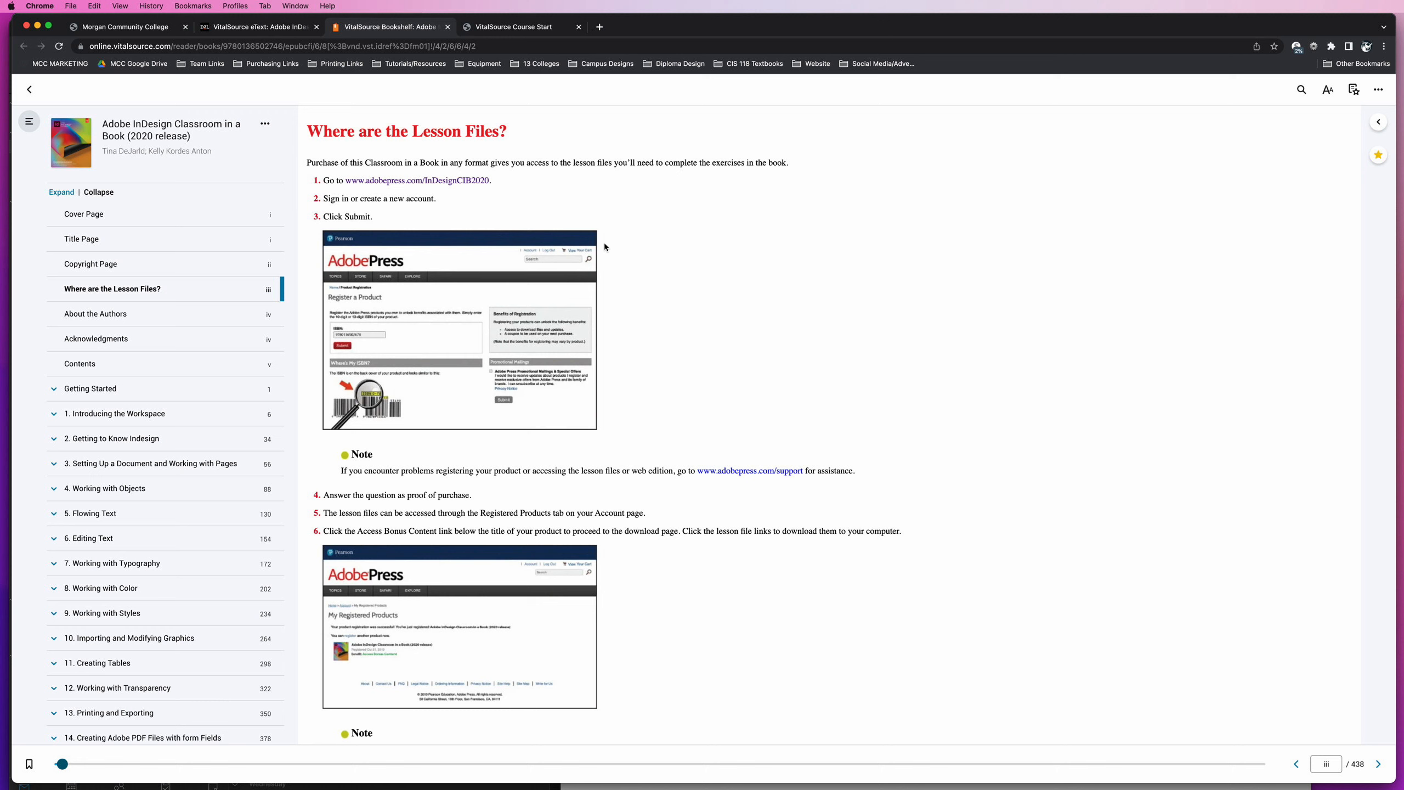
pyautogui.moveTo(291, 73)
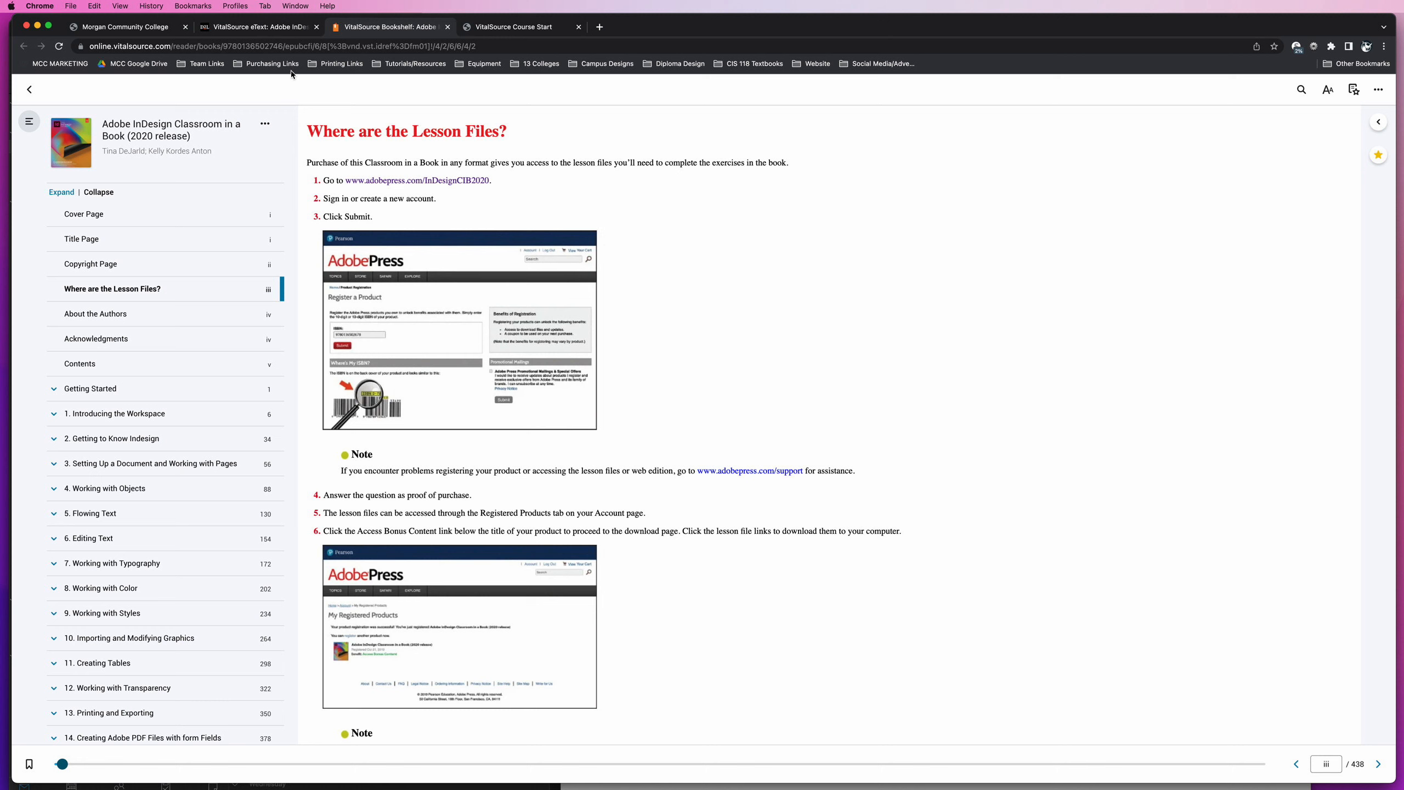
pyautogui.moveTo(192, 136)
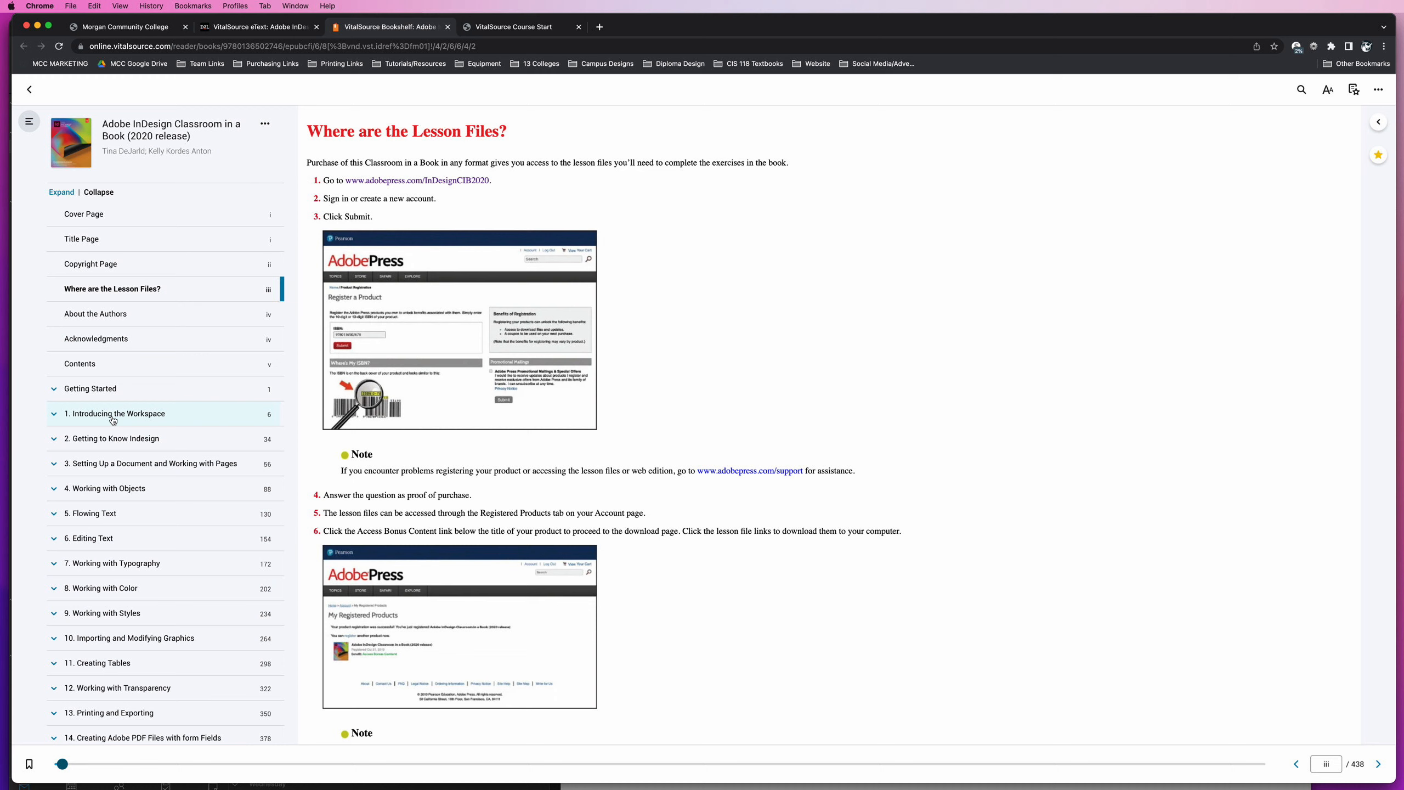
# - Browse a lesson chapter in the book's contents, then return to Where are the Lesson Files?
pyautogui.click(112, 488)
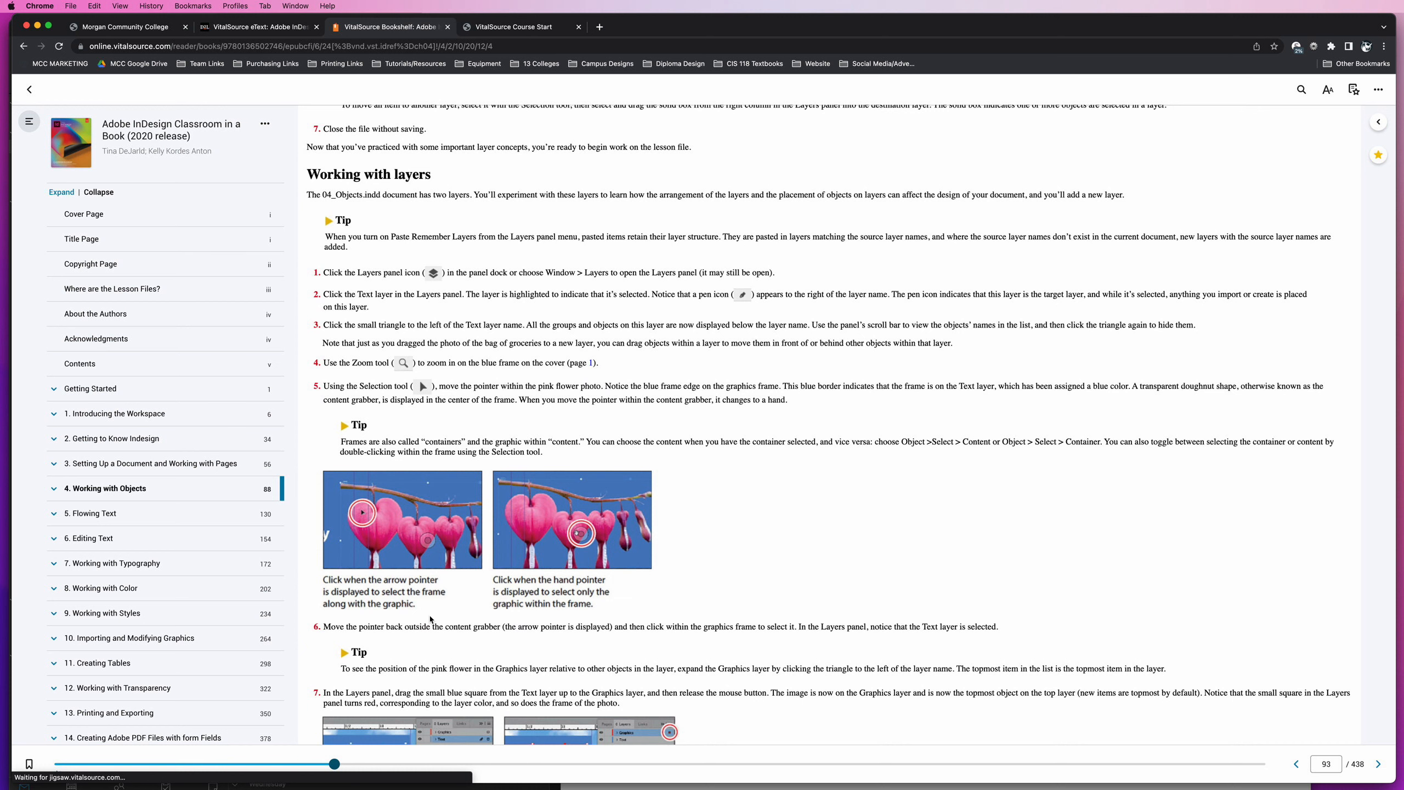
pyautogui.click(113, 288)
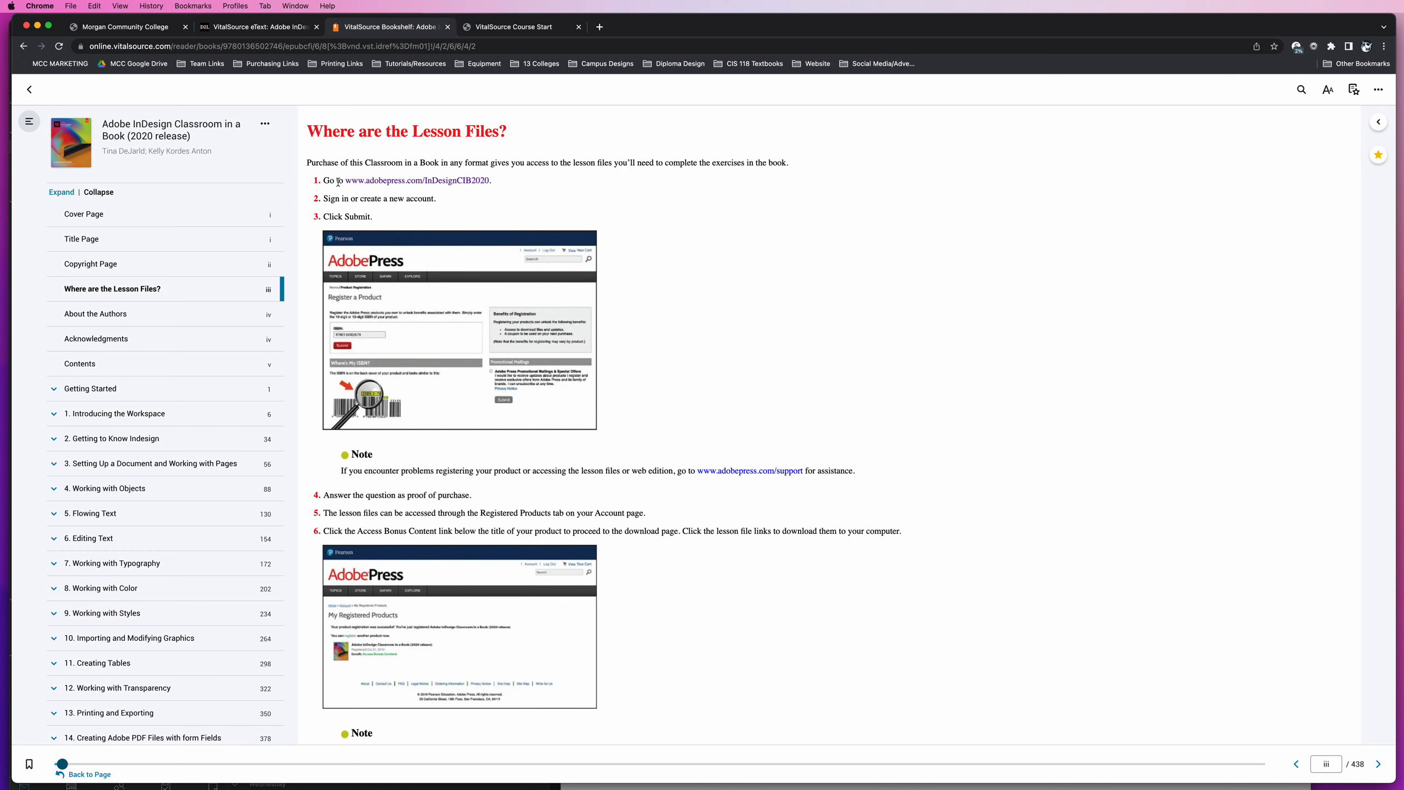
pyautogui.click(599, 27)
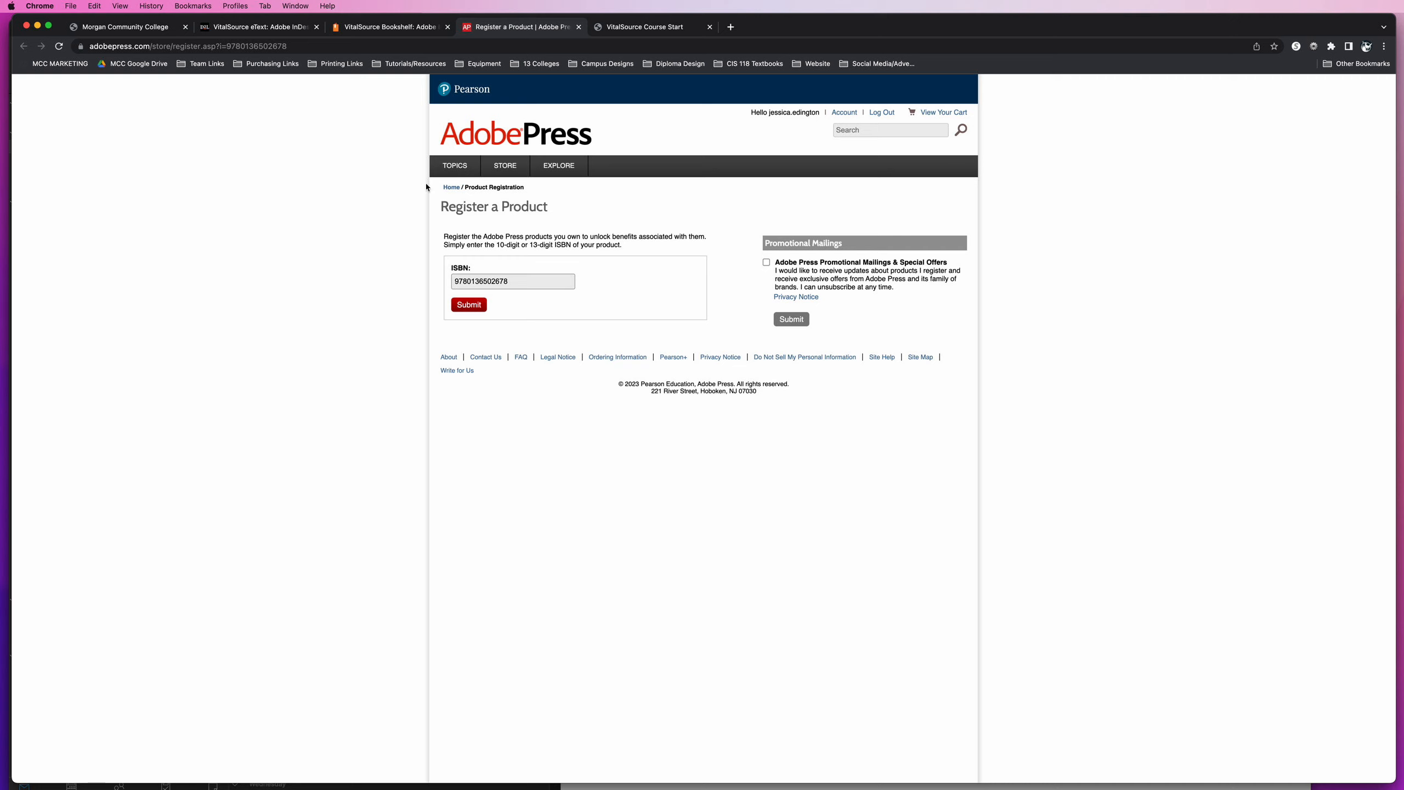
pyautogui.moveTo(719, 449)
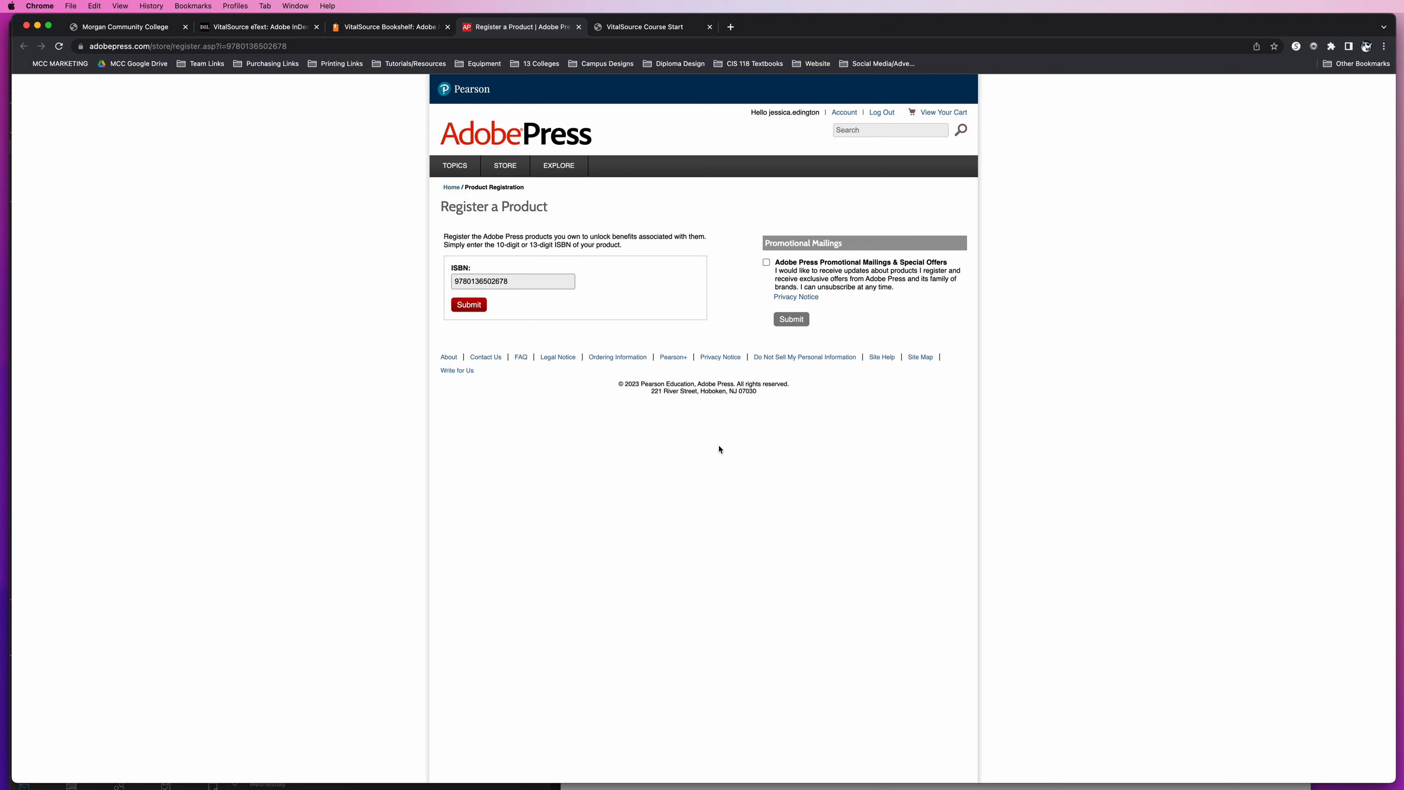
pyautogui.moveTo(566, 45)
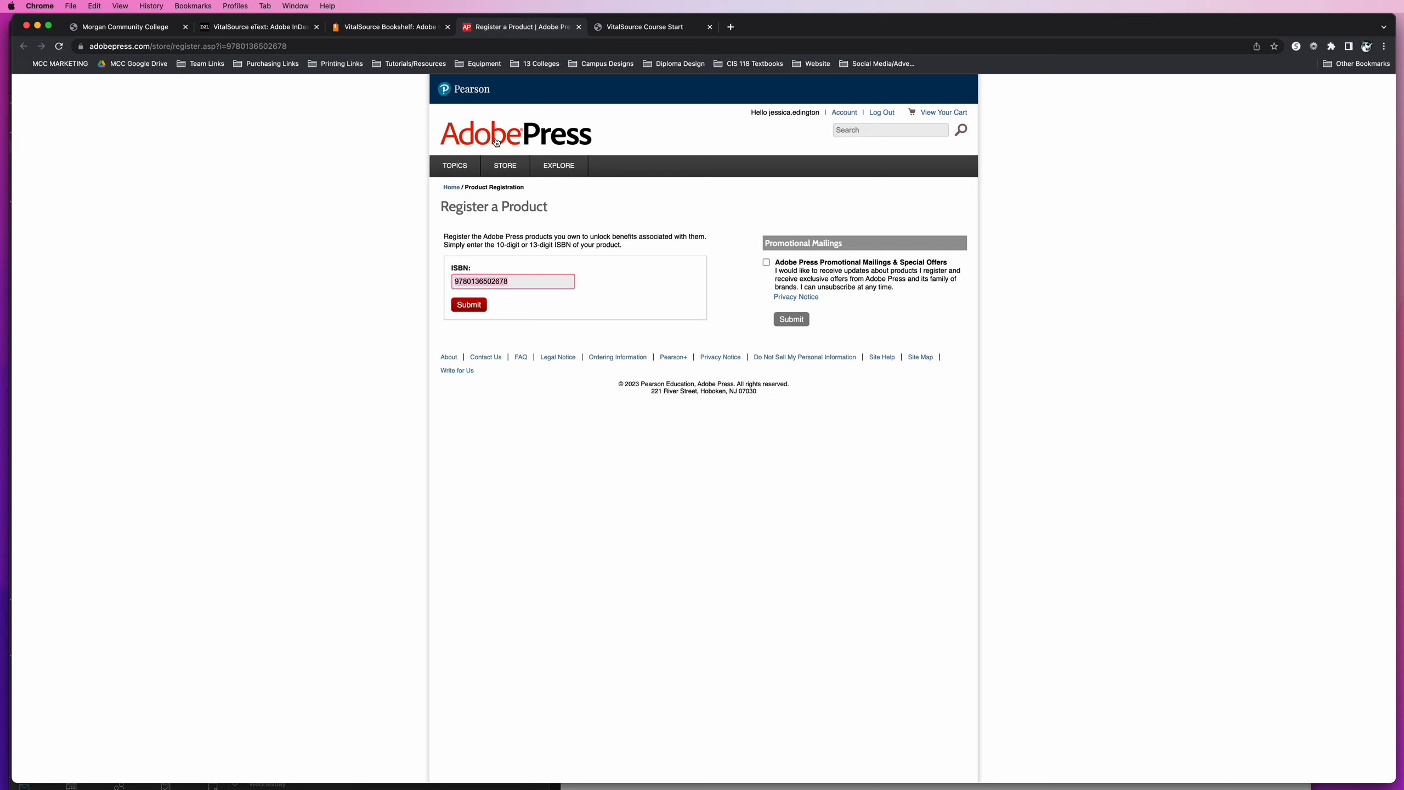
pyautogui.click(468, 305)
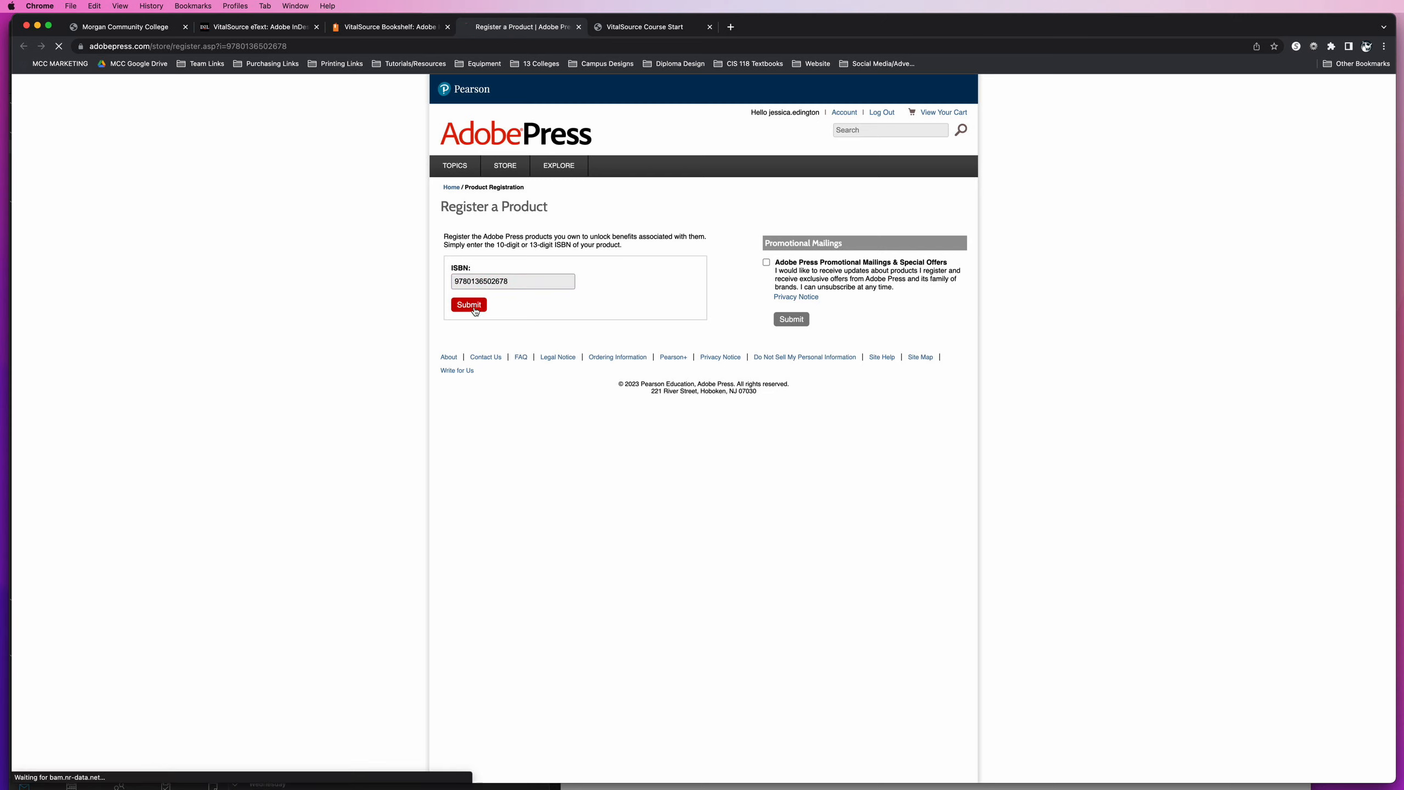
# - Complete the ISBN submission to reach the Confirm Book Ownership question
pyautogui.click(468, 305)
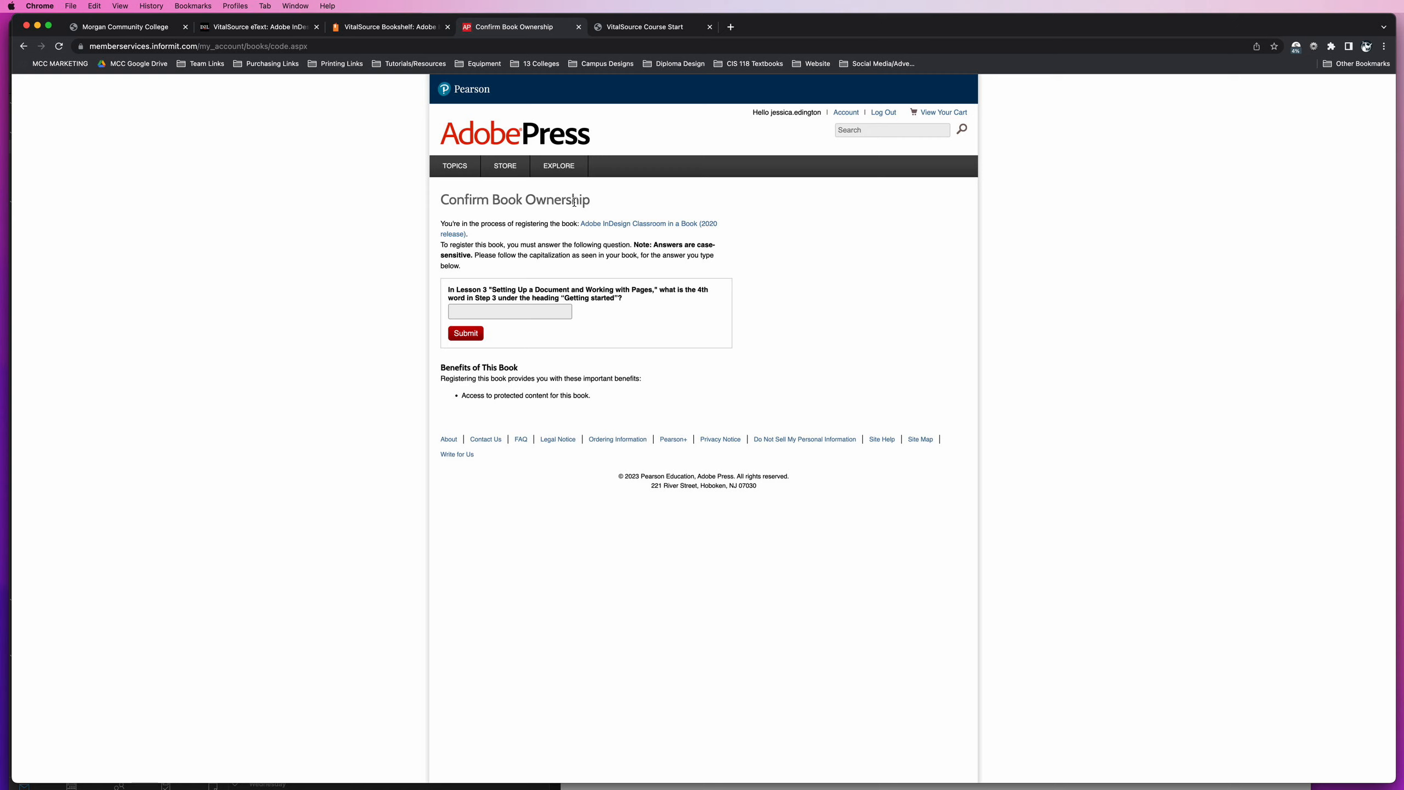
pyautogui.moveTo(558, 299)
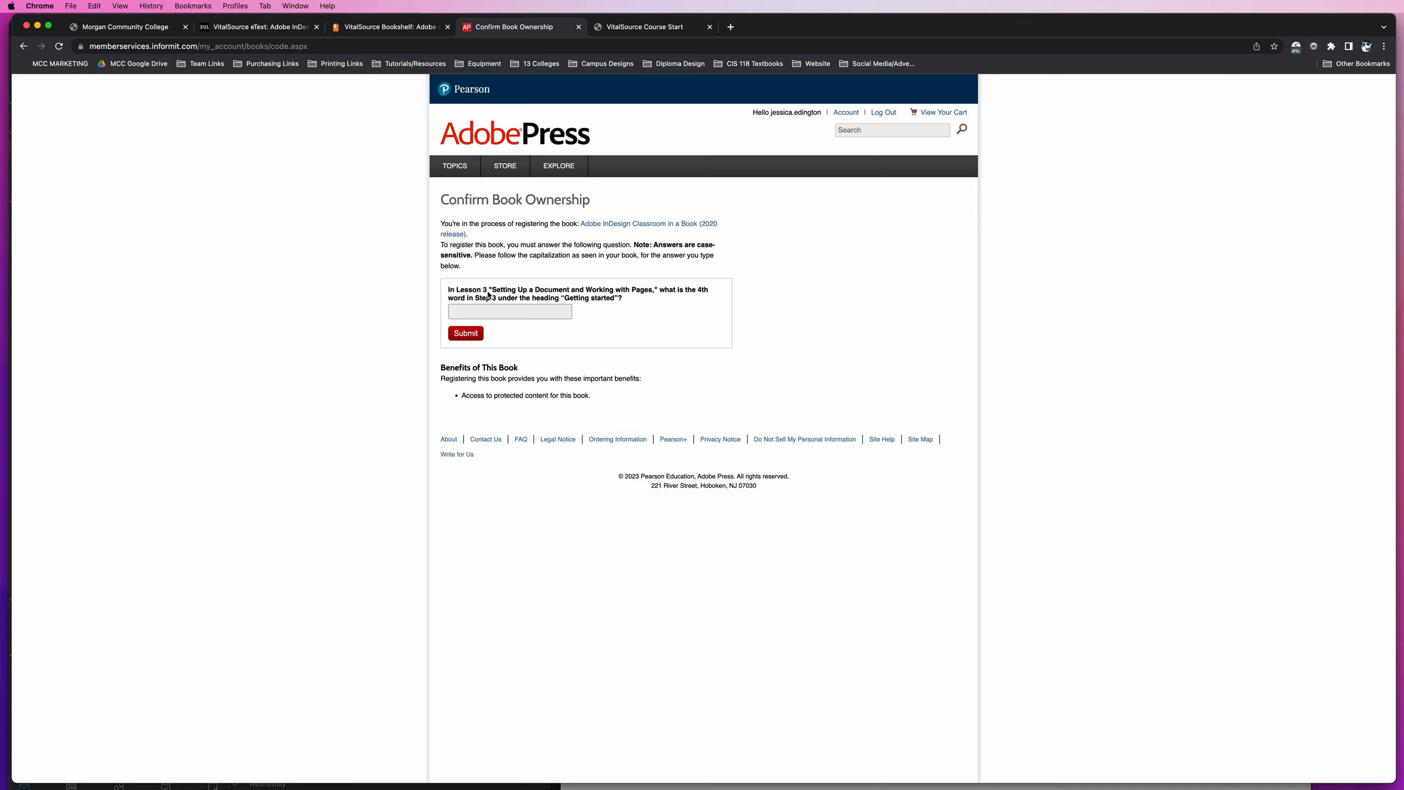
pyautogui.moveTo(649, 292)
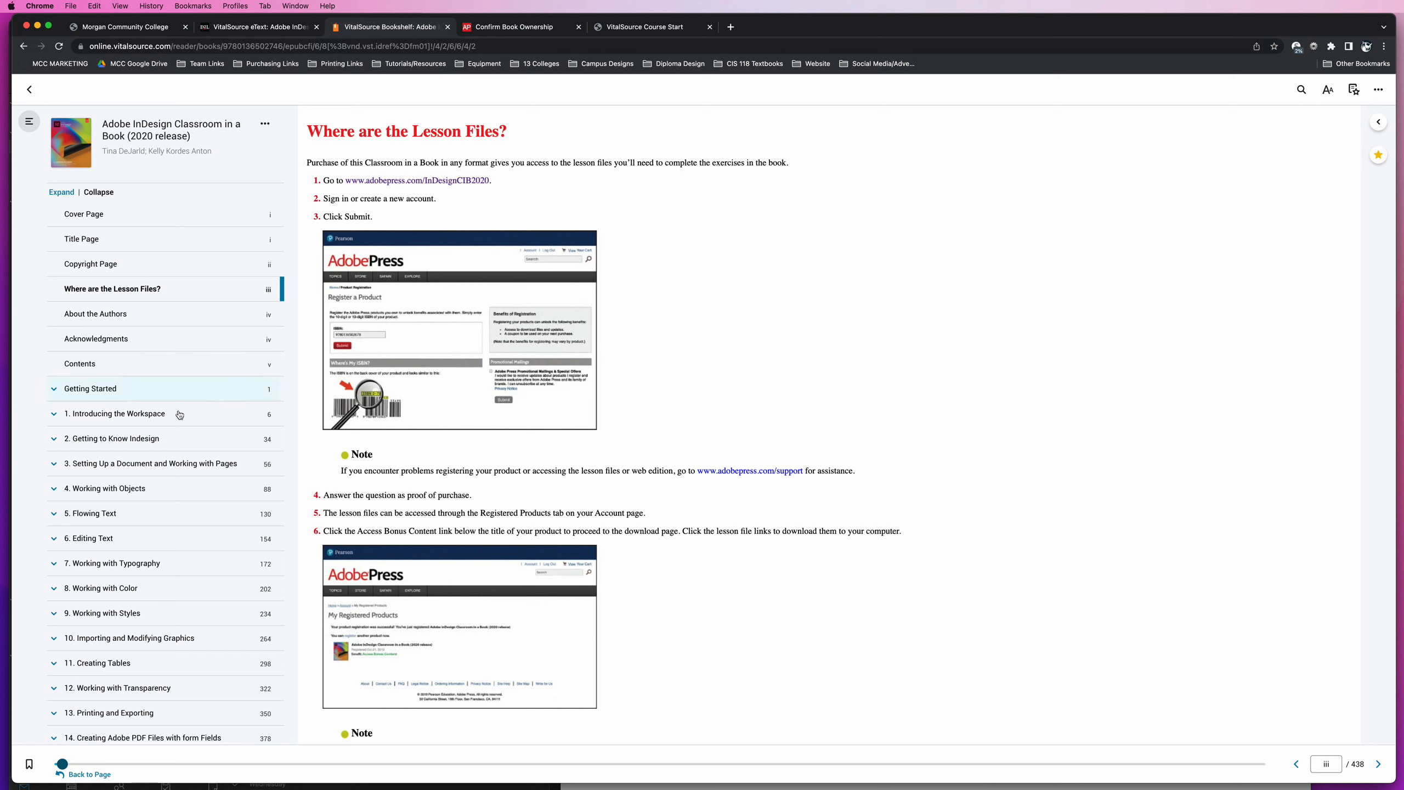
# - Look up Lesson 3 Getting started Step 3 (fourth word 'document'), then return to the ownership question
pyautogui.click(150, 463)
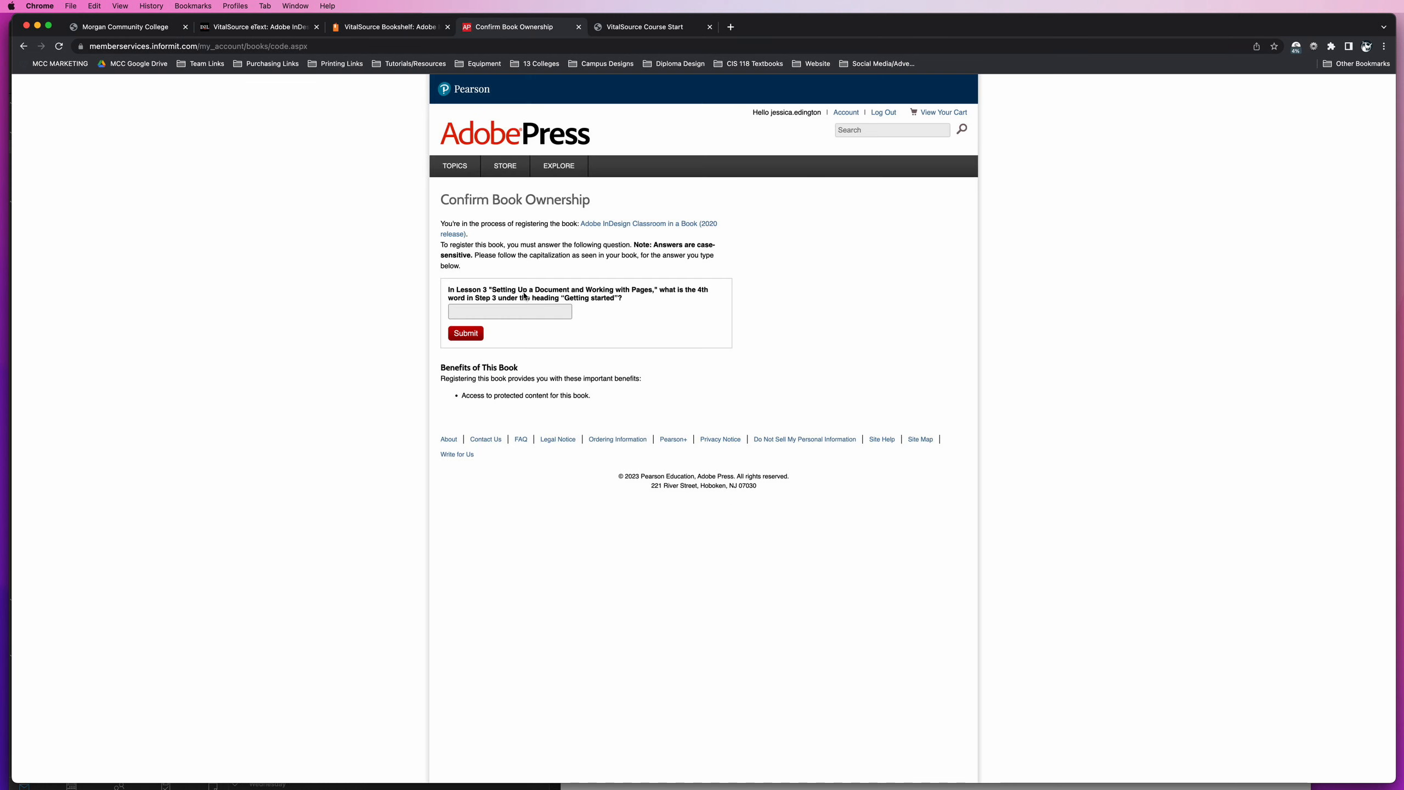
pyautogui.moveTo(613, 297)
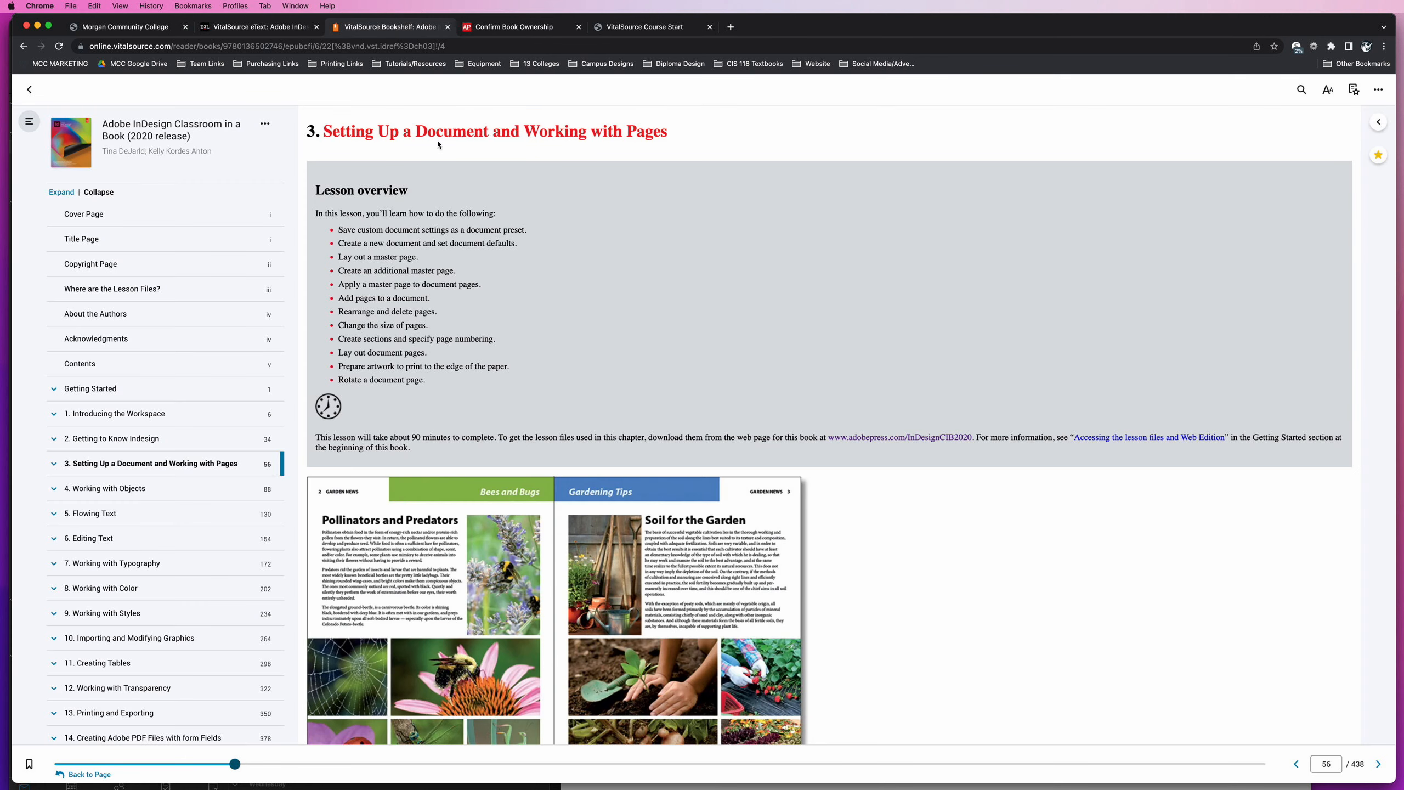
pyautogui.click(508, 26)
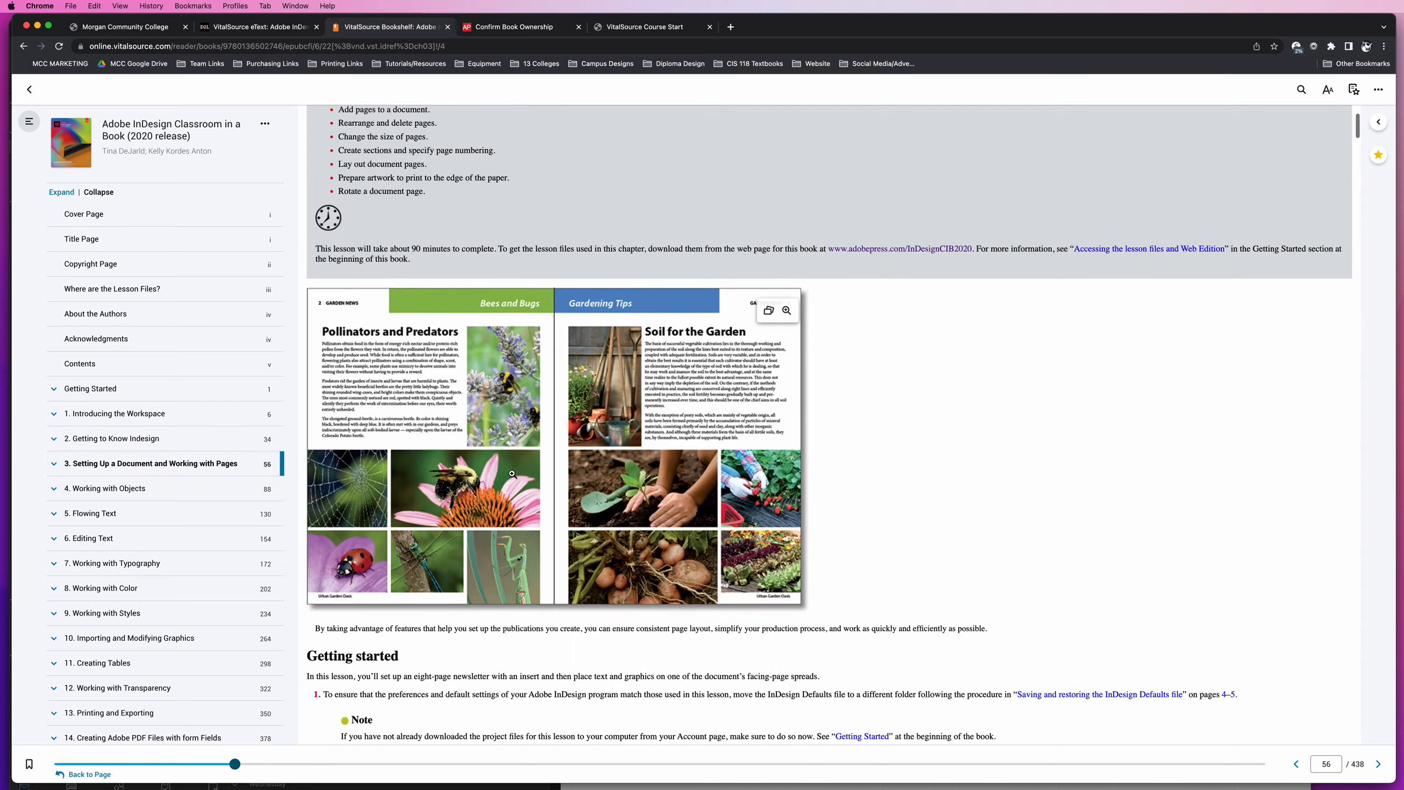
pyautogui.scroll(-3)
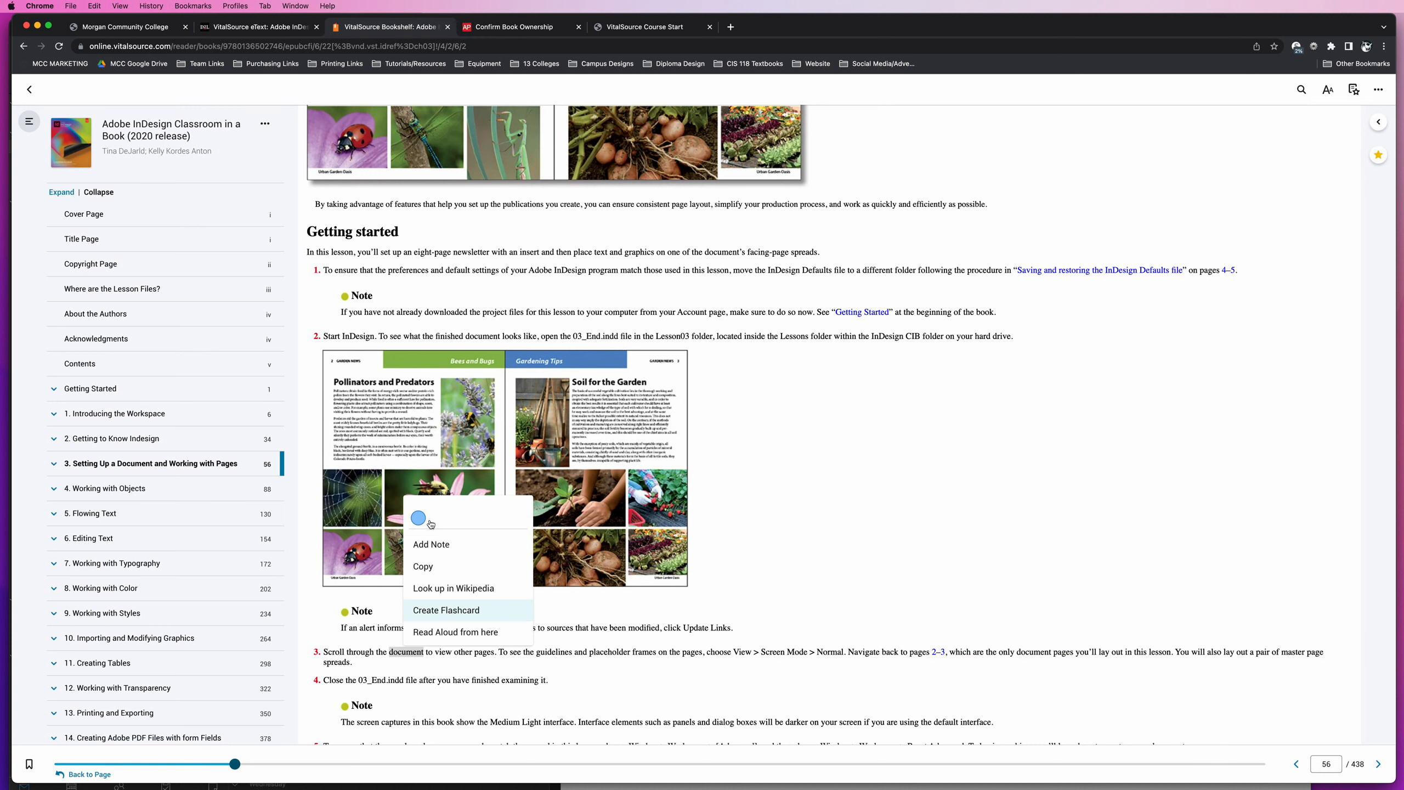
pyautogui.click(510, 27)
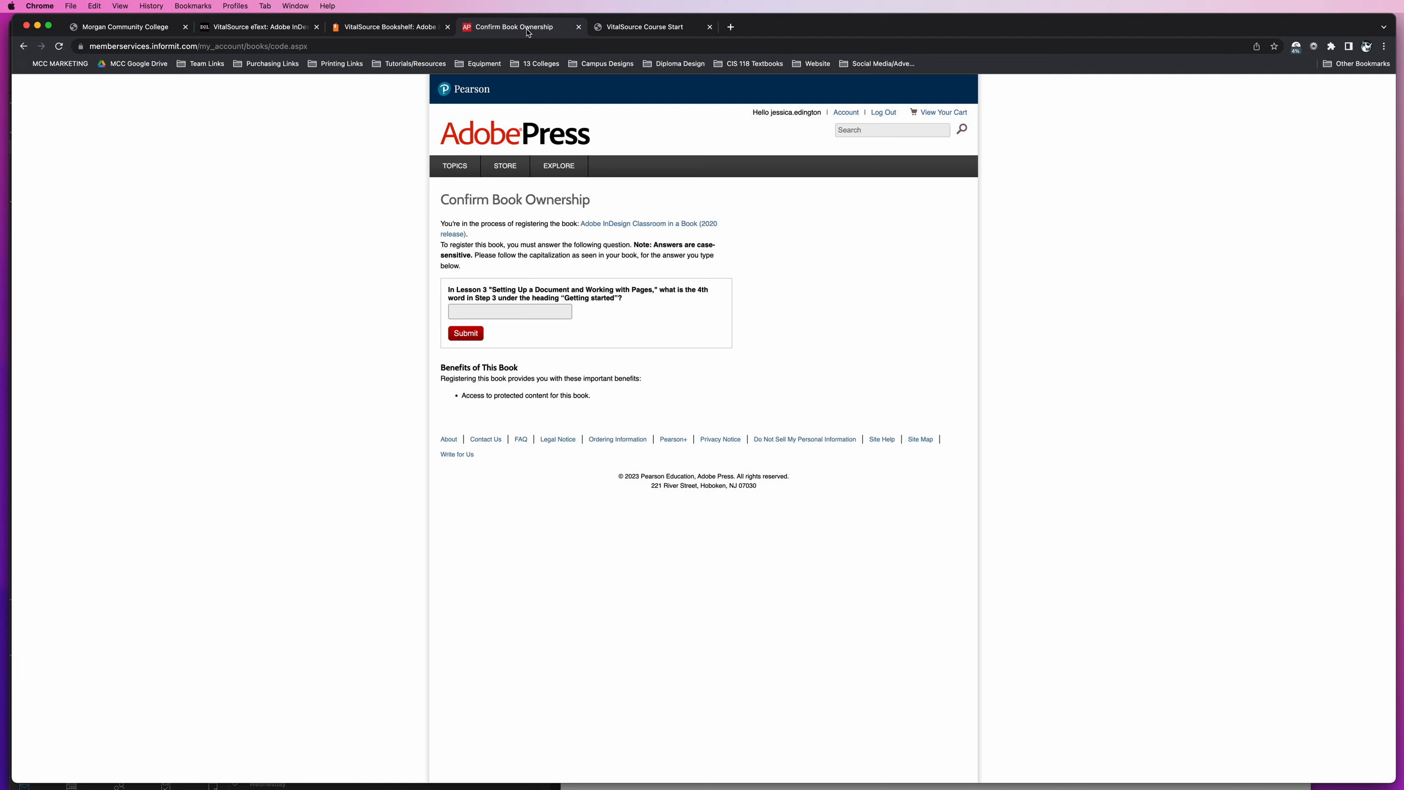
# - Answer the ownership question with 'document' and submit it
pyautogui.write('d')
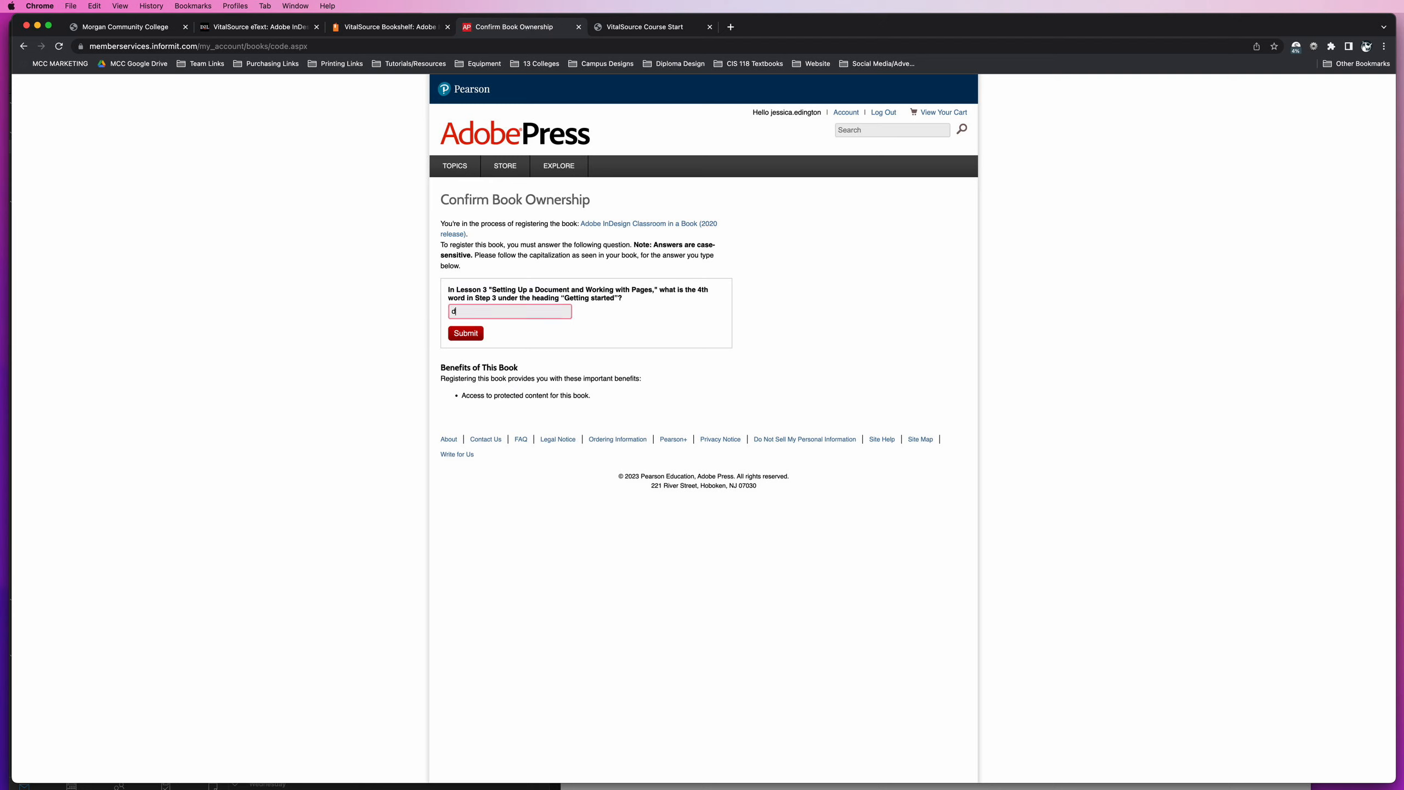
pyautogui.write('ocument')
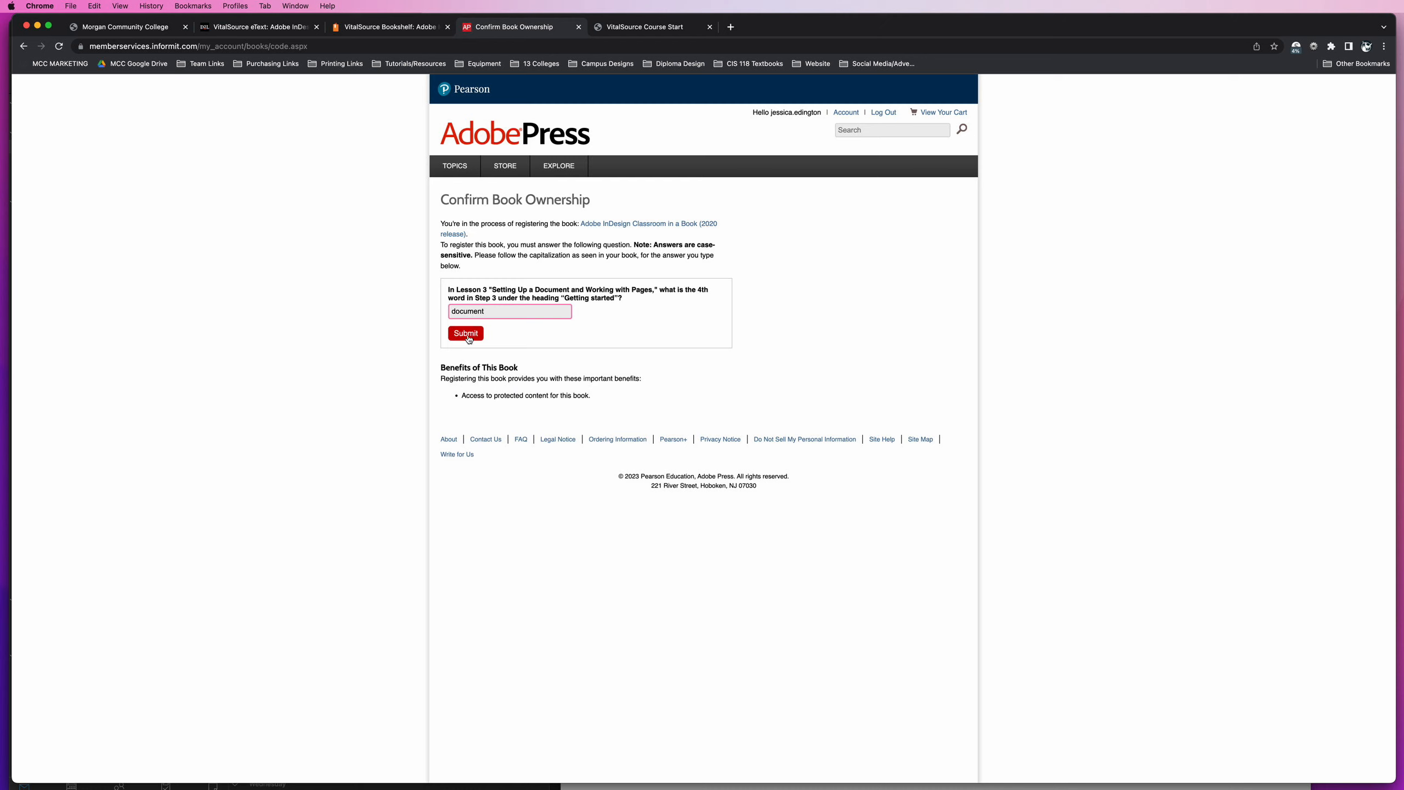
pyautogui.click(465, 333)
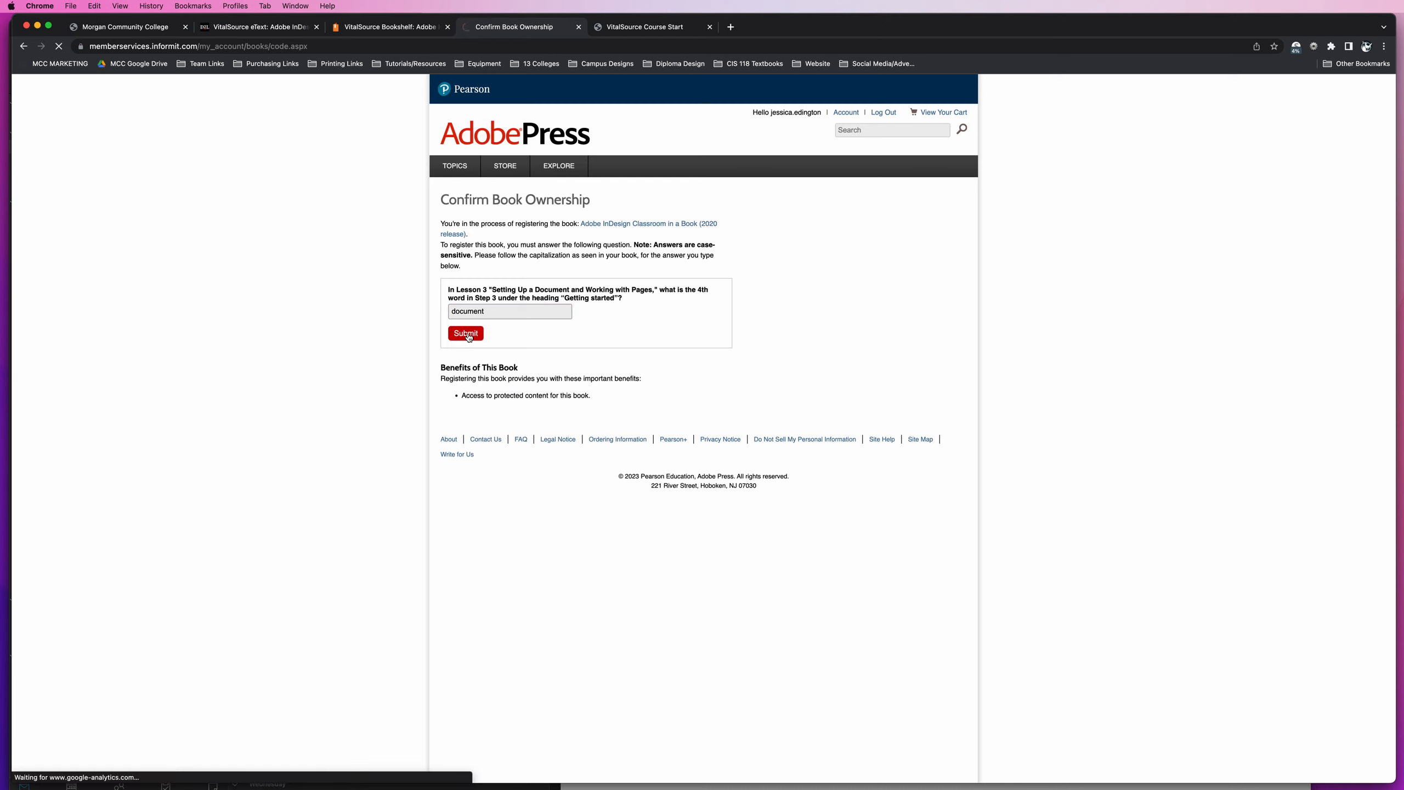
# - View the InDesign book's store page from My Registered Products and return to the list
pyautogui.click(465, 334)
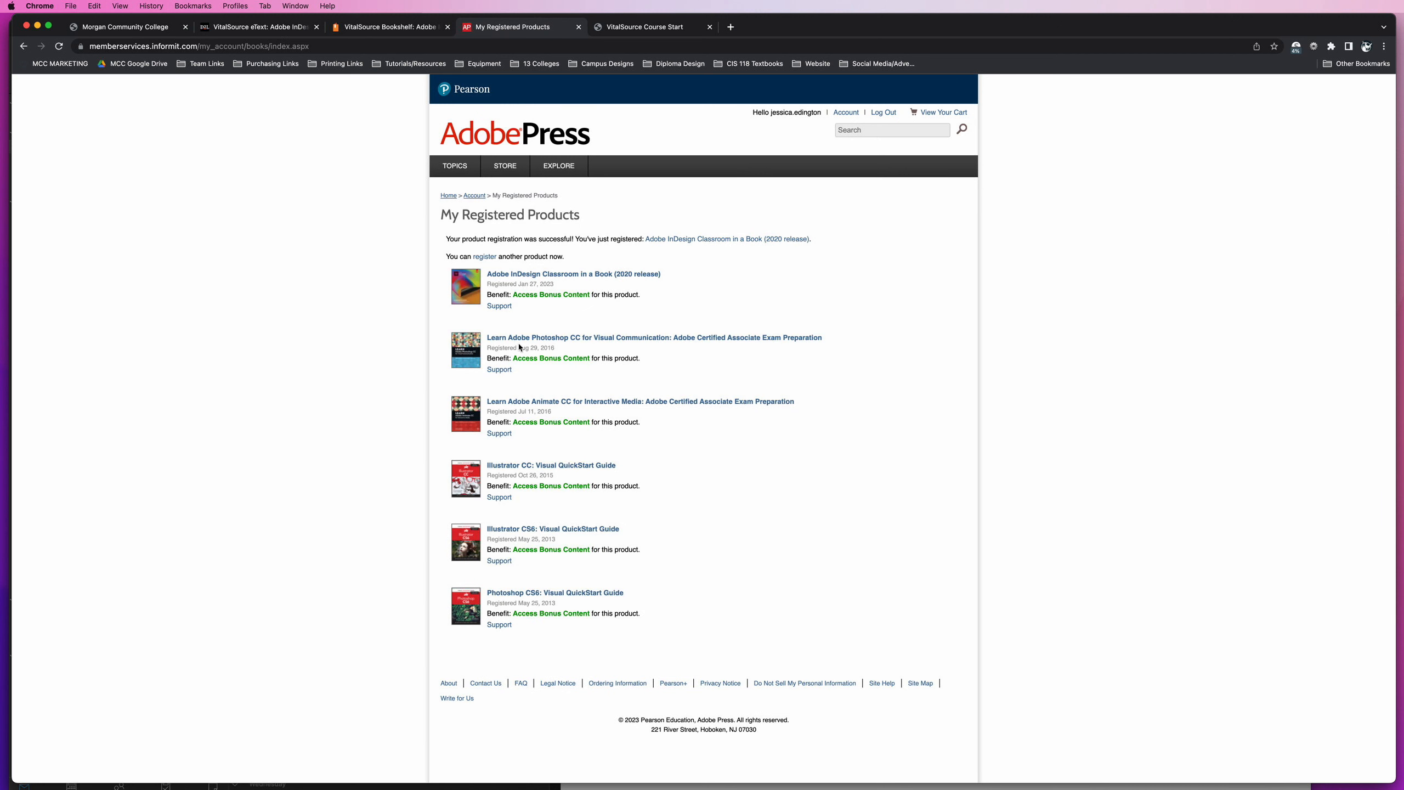
pyautogui.moveTo(736, 439)
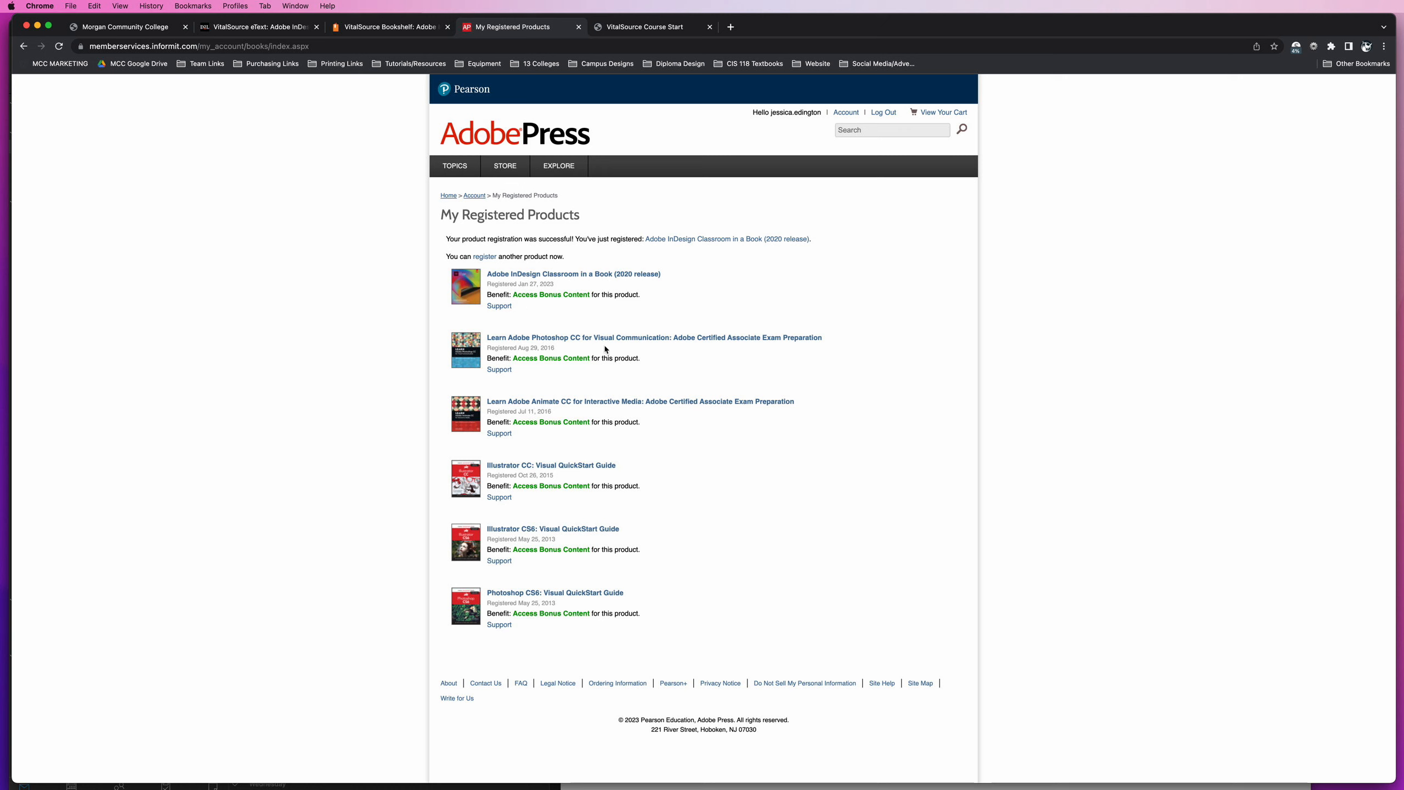
pyautogui.moveTo(544, 320)
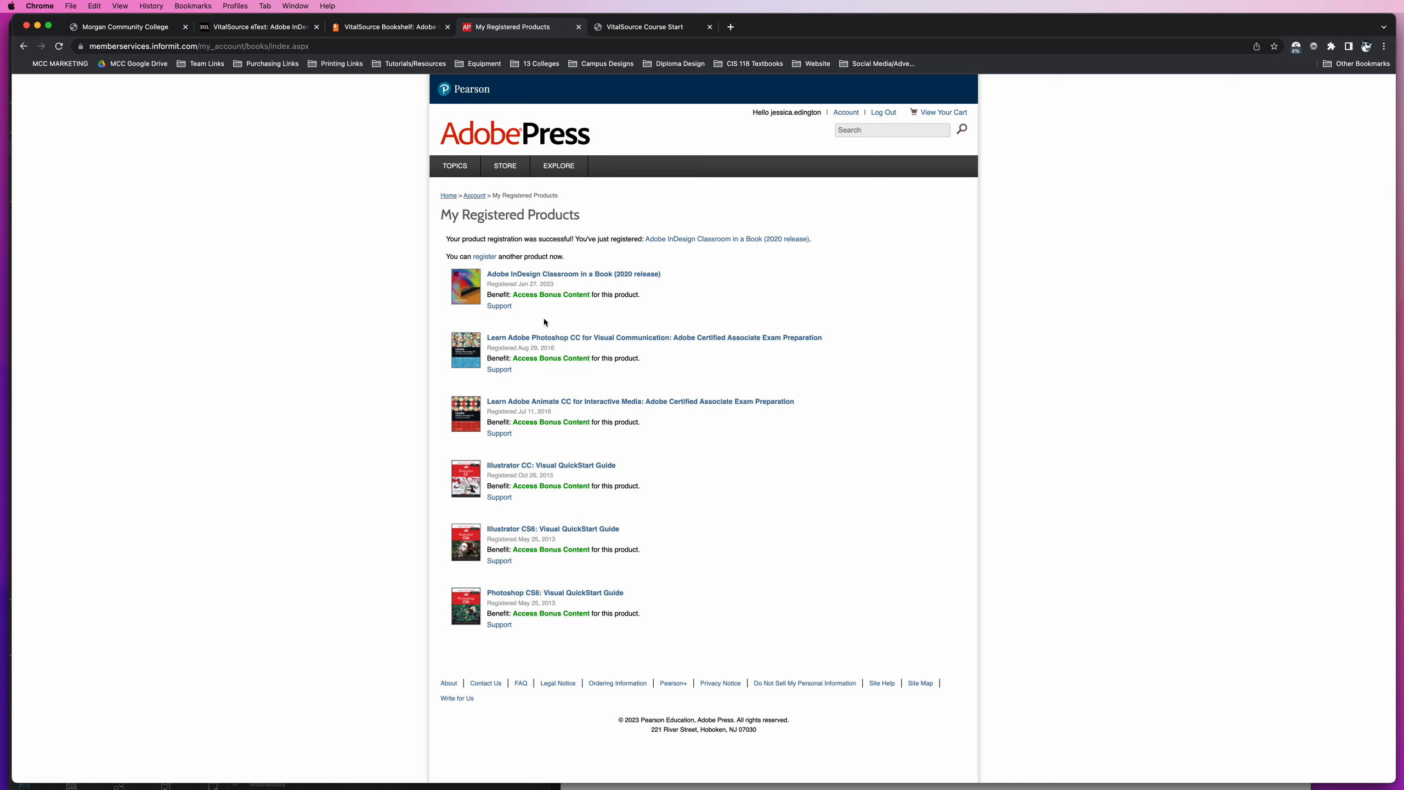
pyautogui.click(572, 274)
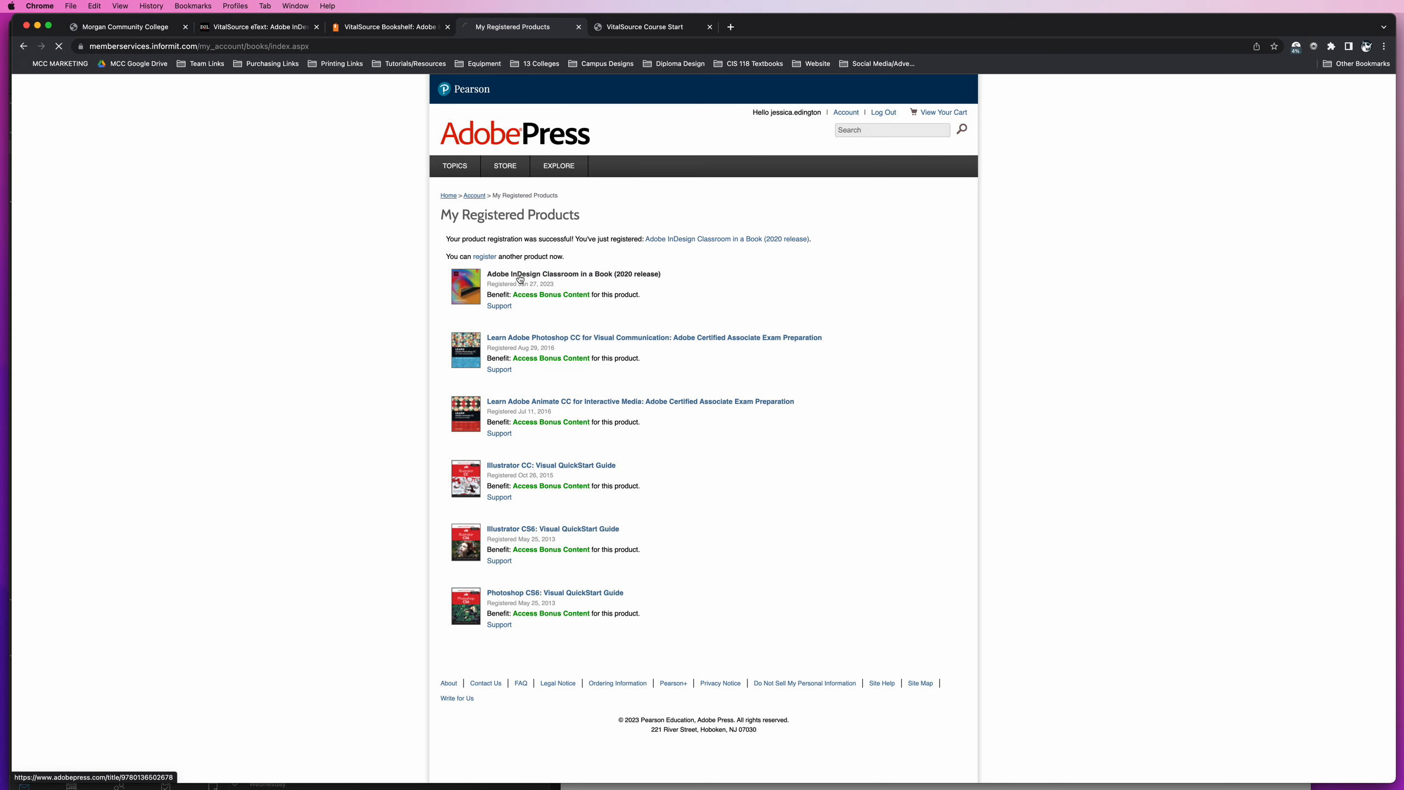
pyautogui.click(573, 274)
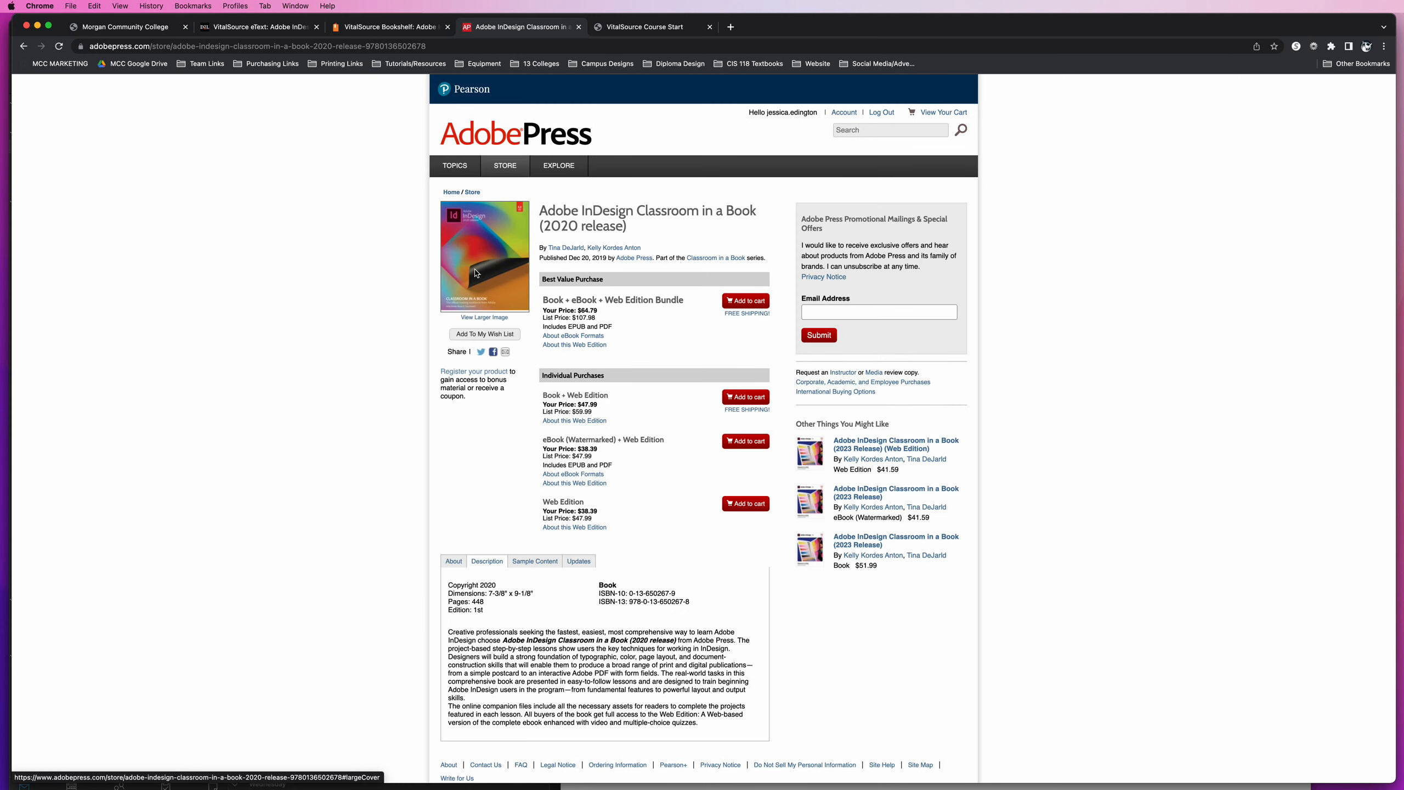
pyautogui.click(485, 317)
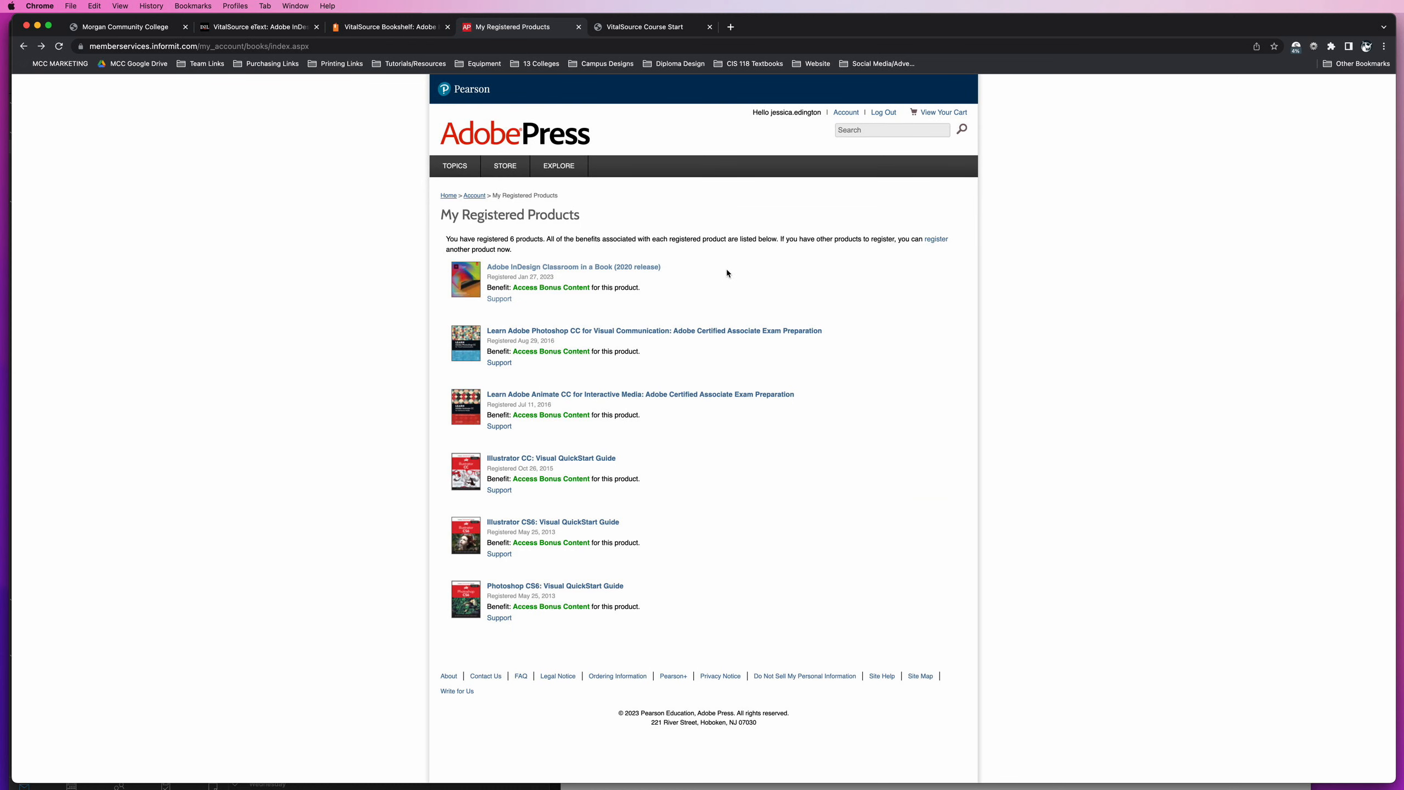
# - Check the InDesign book's Access Bonus Content link, then go to the Account page
pyautogui.click(551, 287)
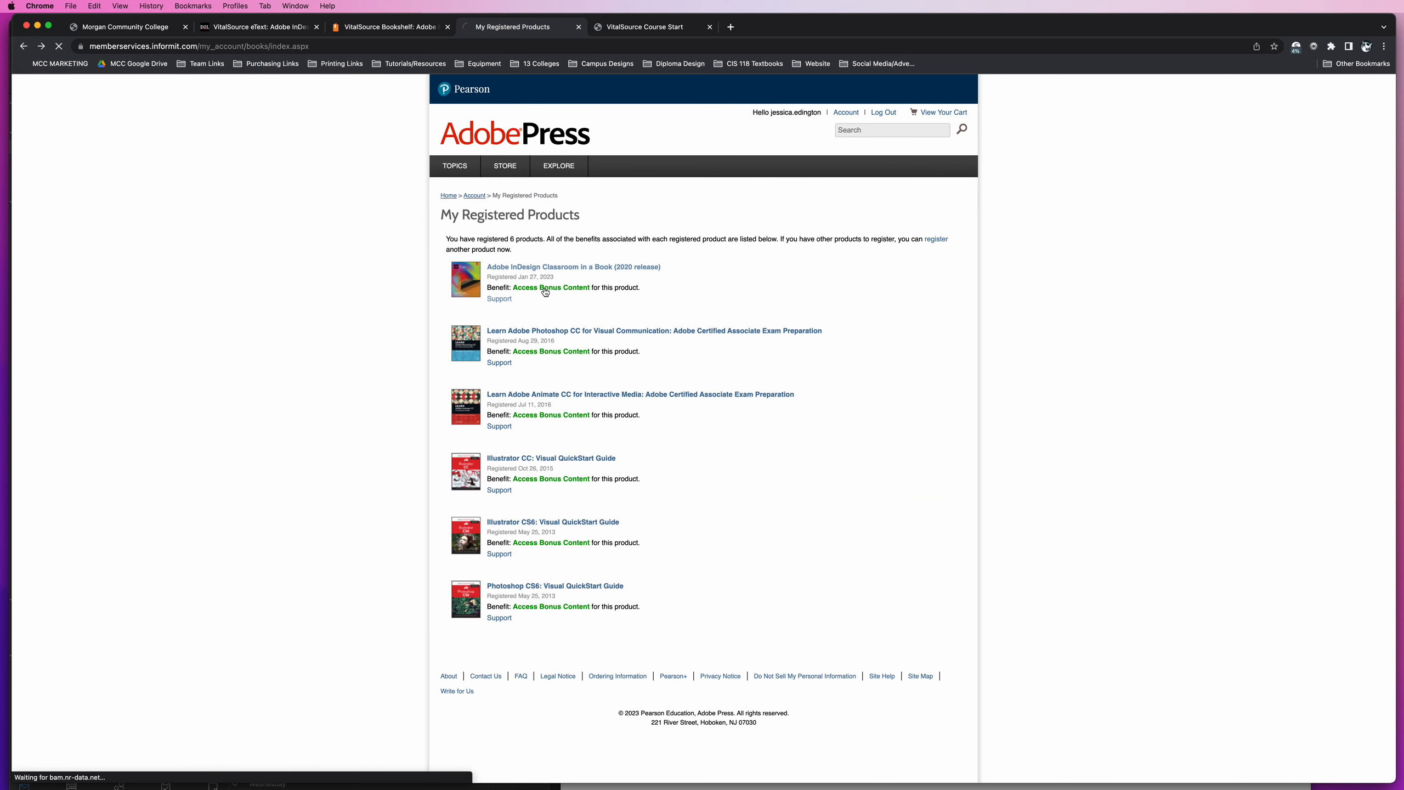
pyautogui.click(550, 288)
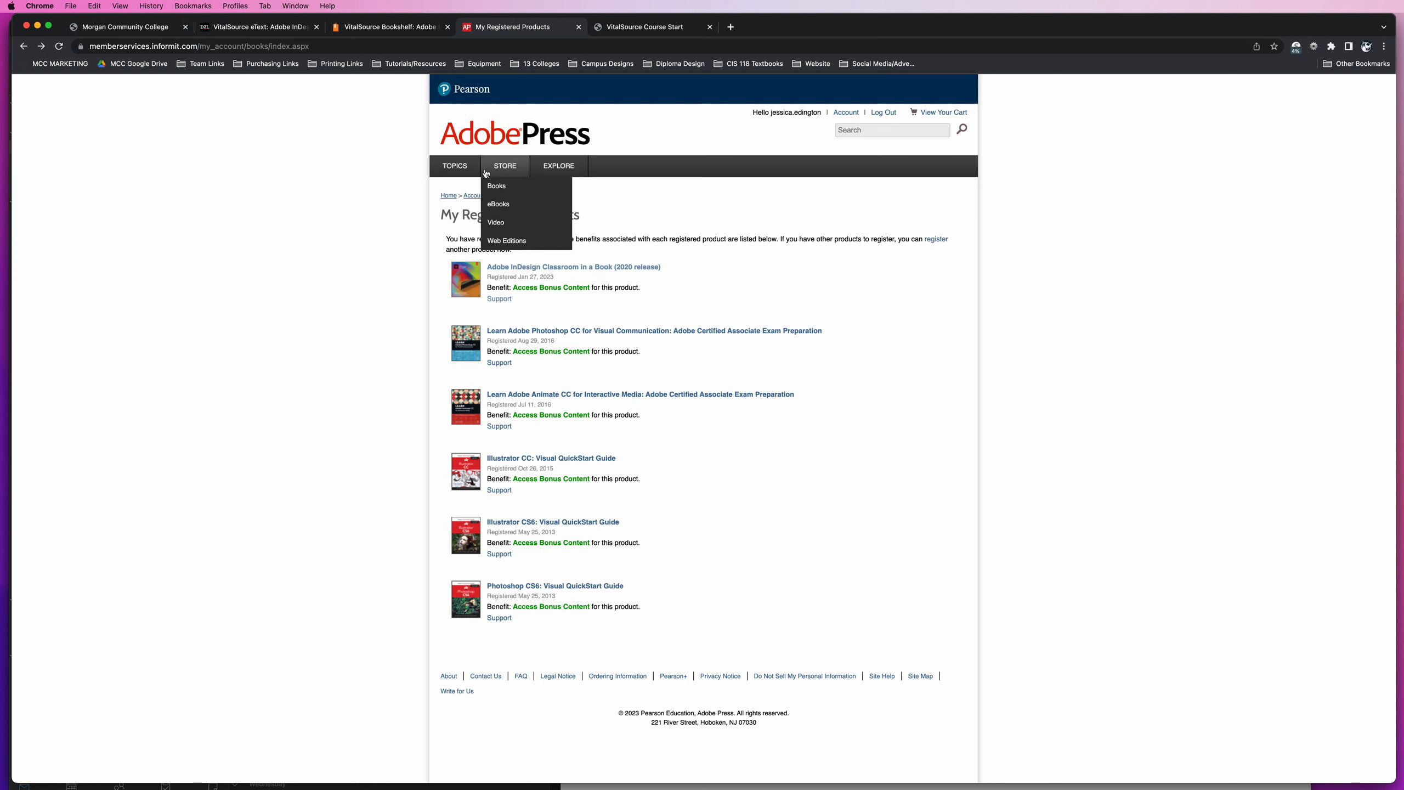
pyautogui.click(845, 111)
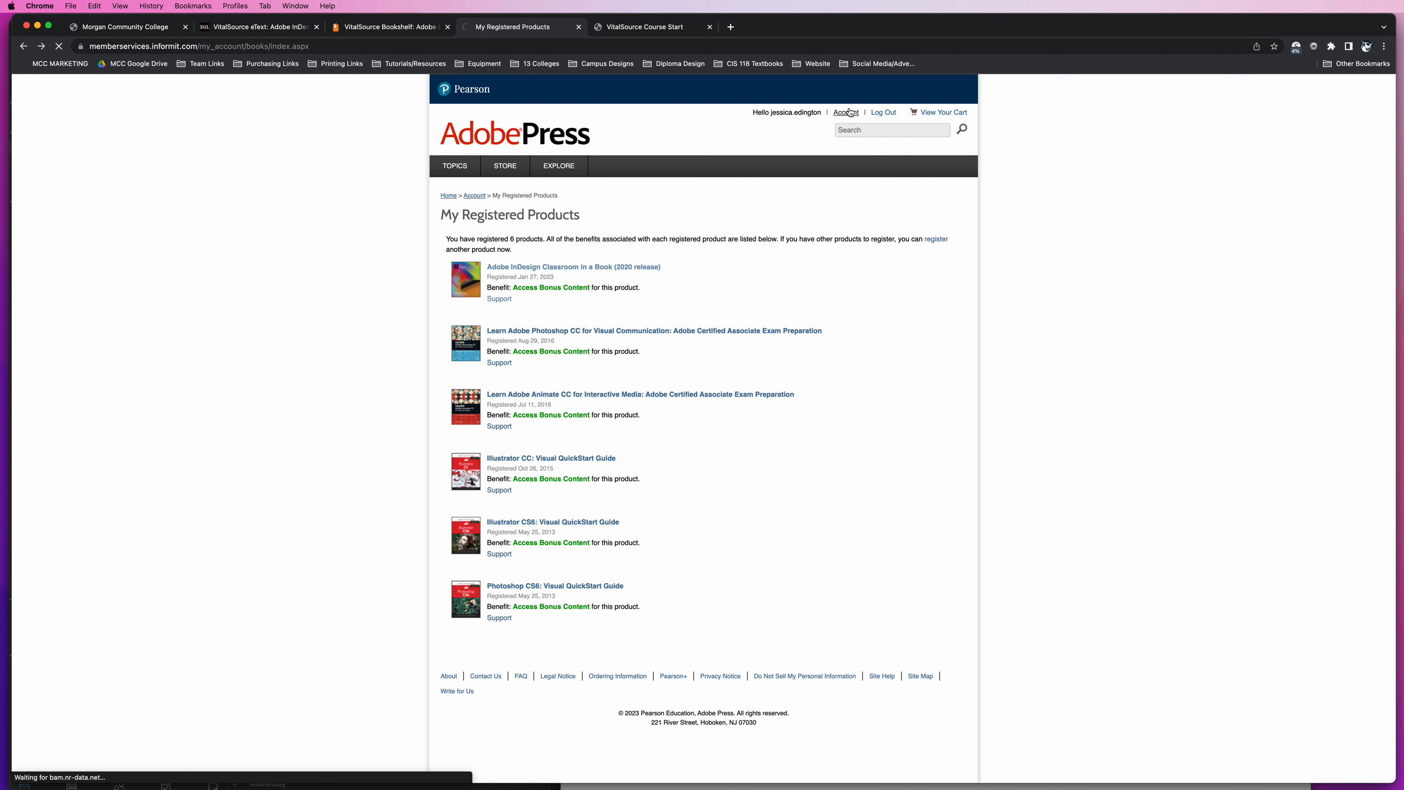
# - Launch the Adobe InDesign Classroom in a Book (2020 release) web edition from Digital Purchases
pyautogui.click(844, 112)
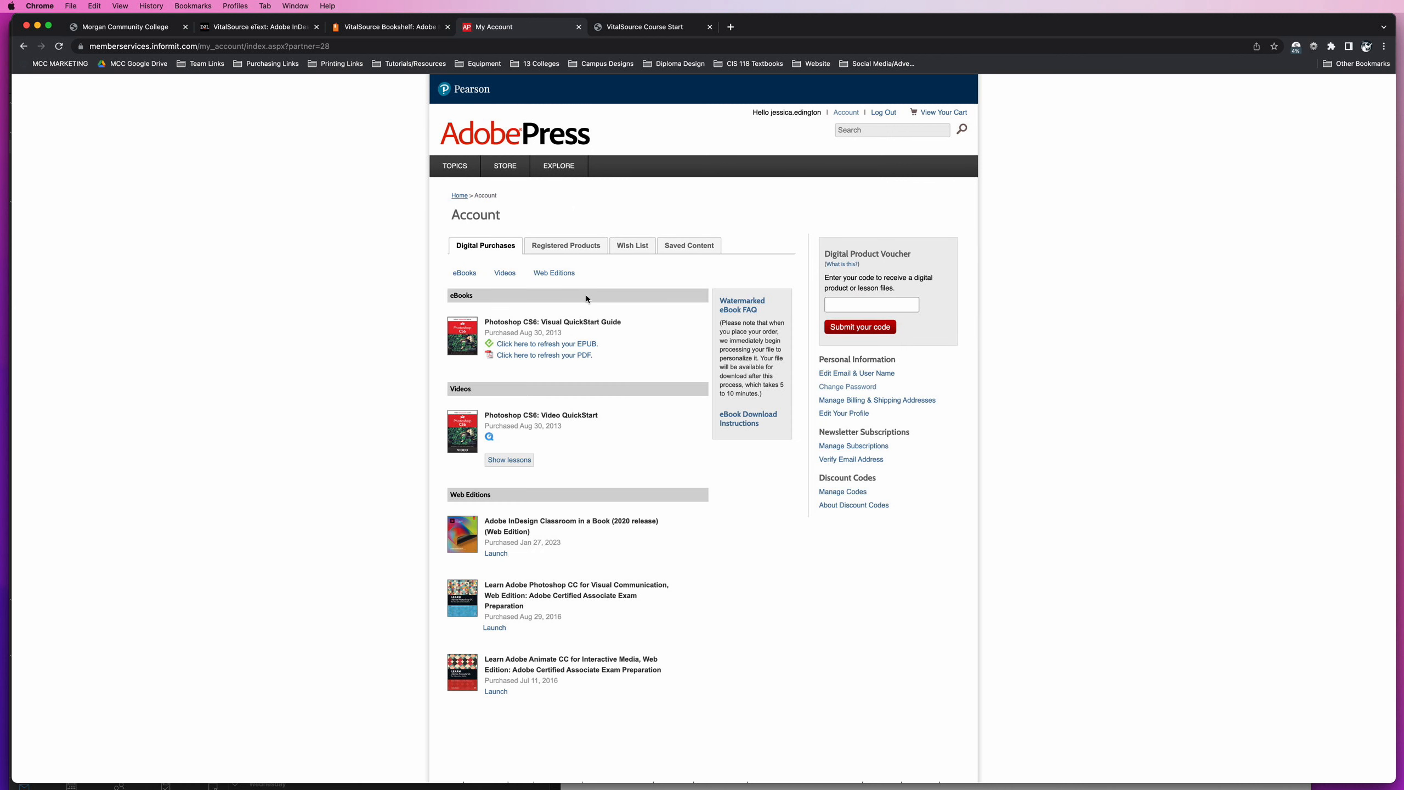
pyautogui.moveTo(599, 294)
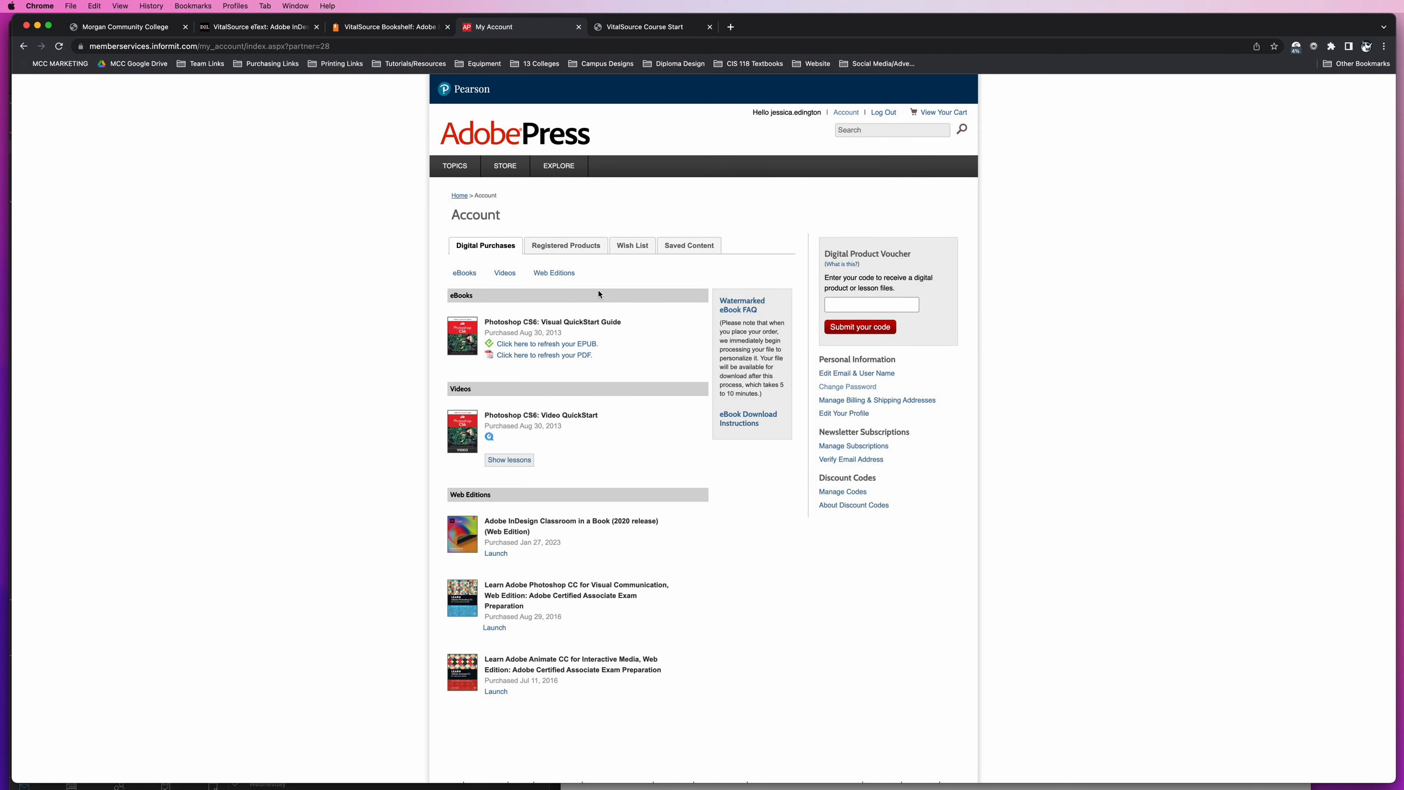
pyautogui.moveTo(485, 245)
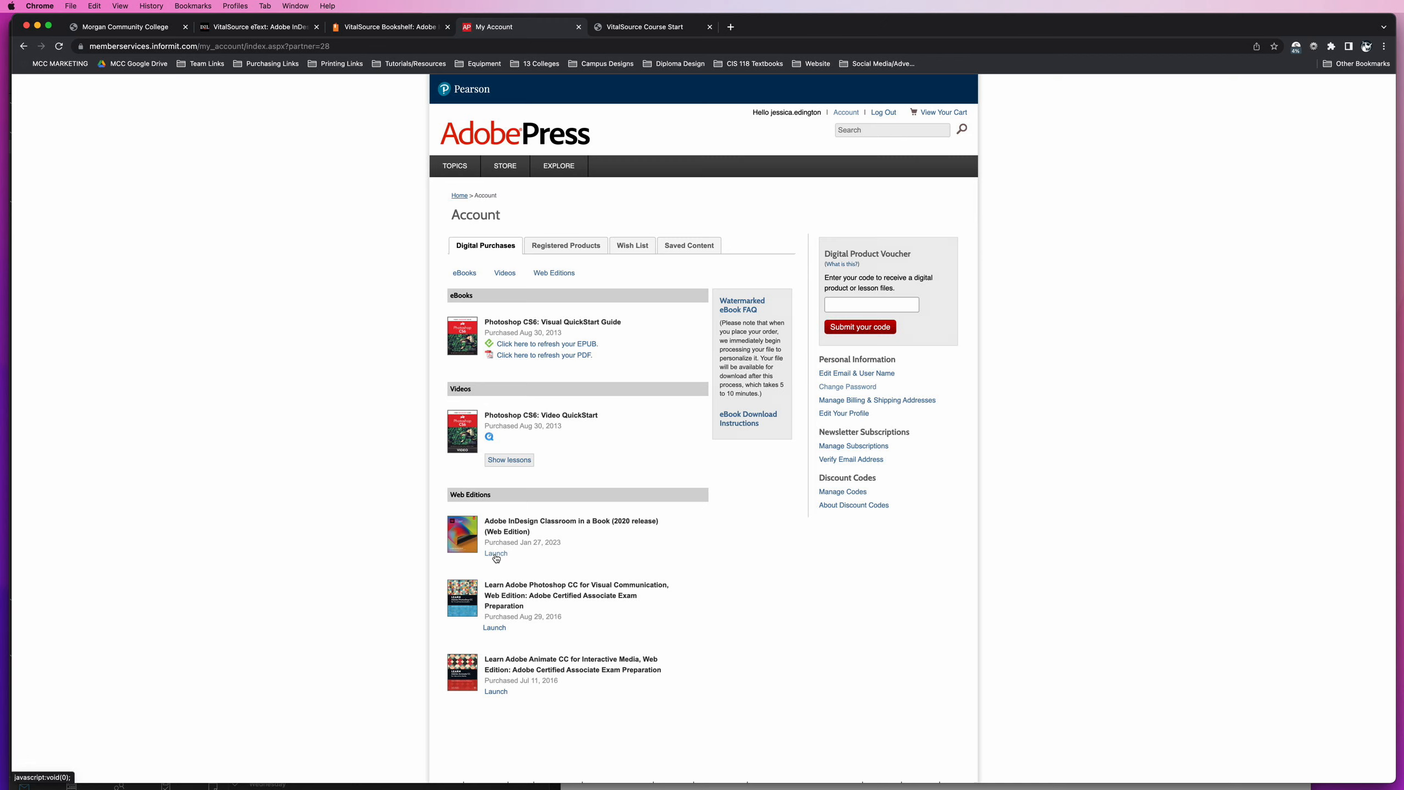
pyautogui.click(495, 552)
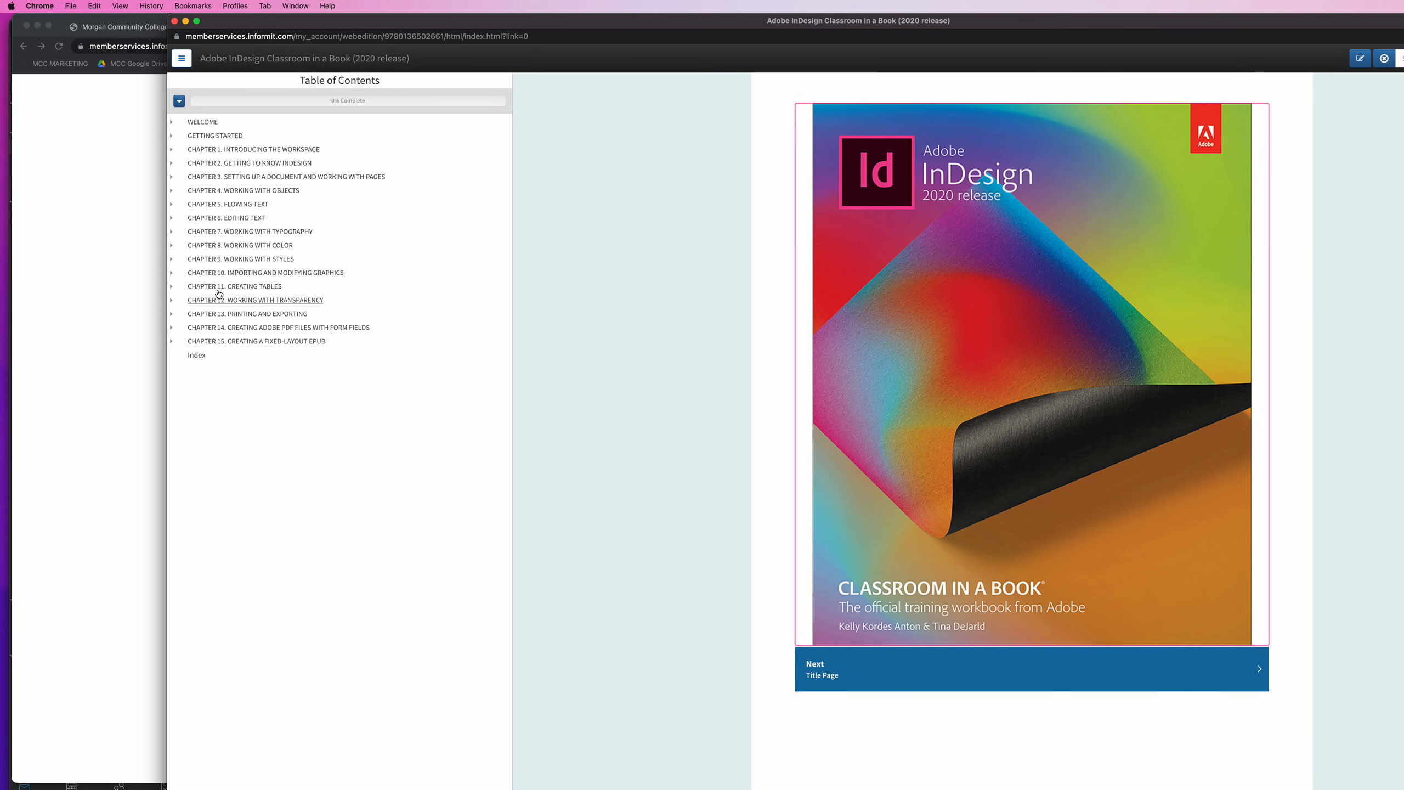
# - Browse Chapter 4, Working with Objects, through Introducing layers to Transforming and aligning objects
pyautogui.click(242, 190)
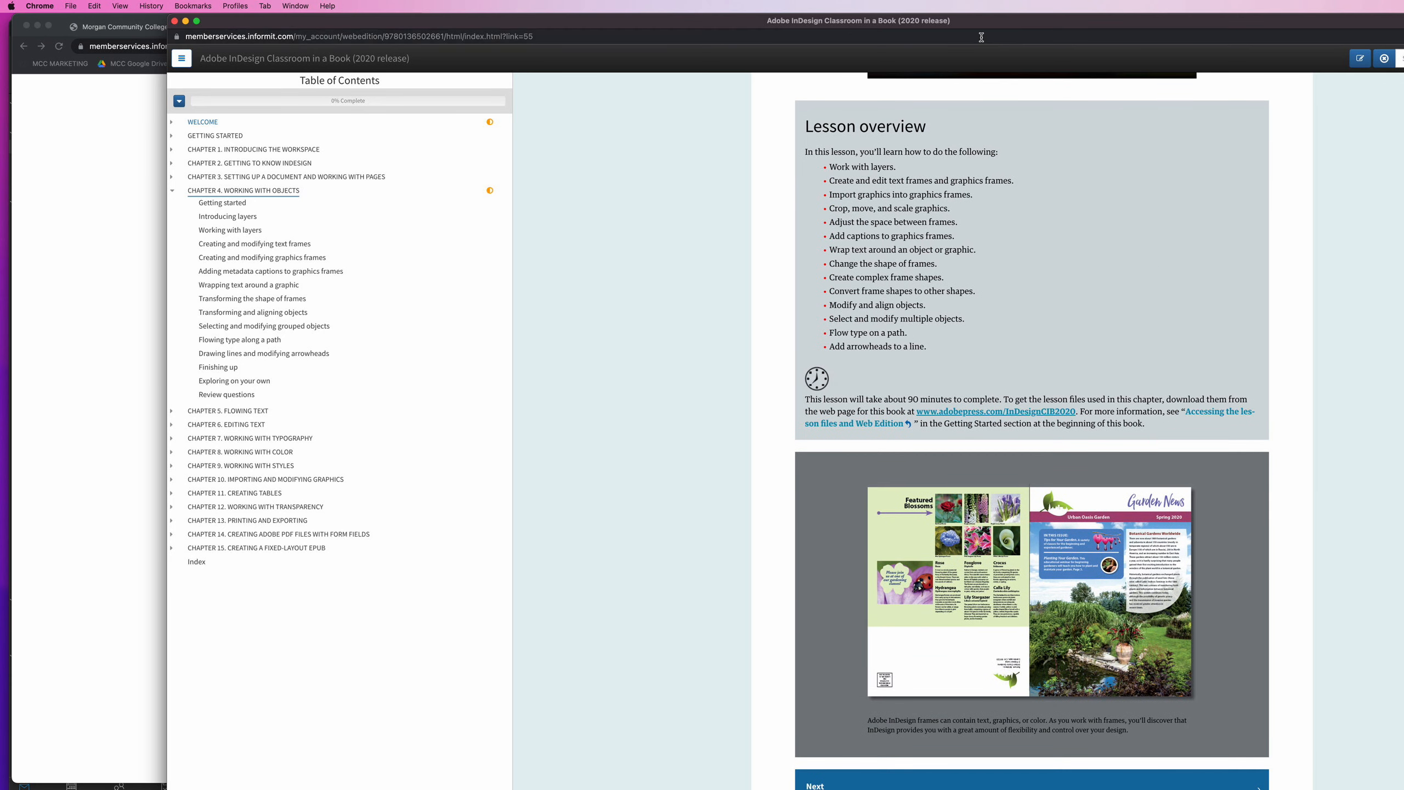
pyautogui.click(227, 216)
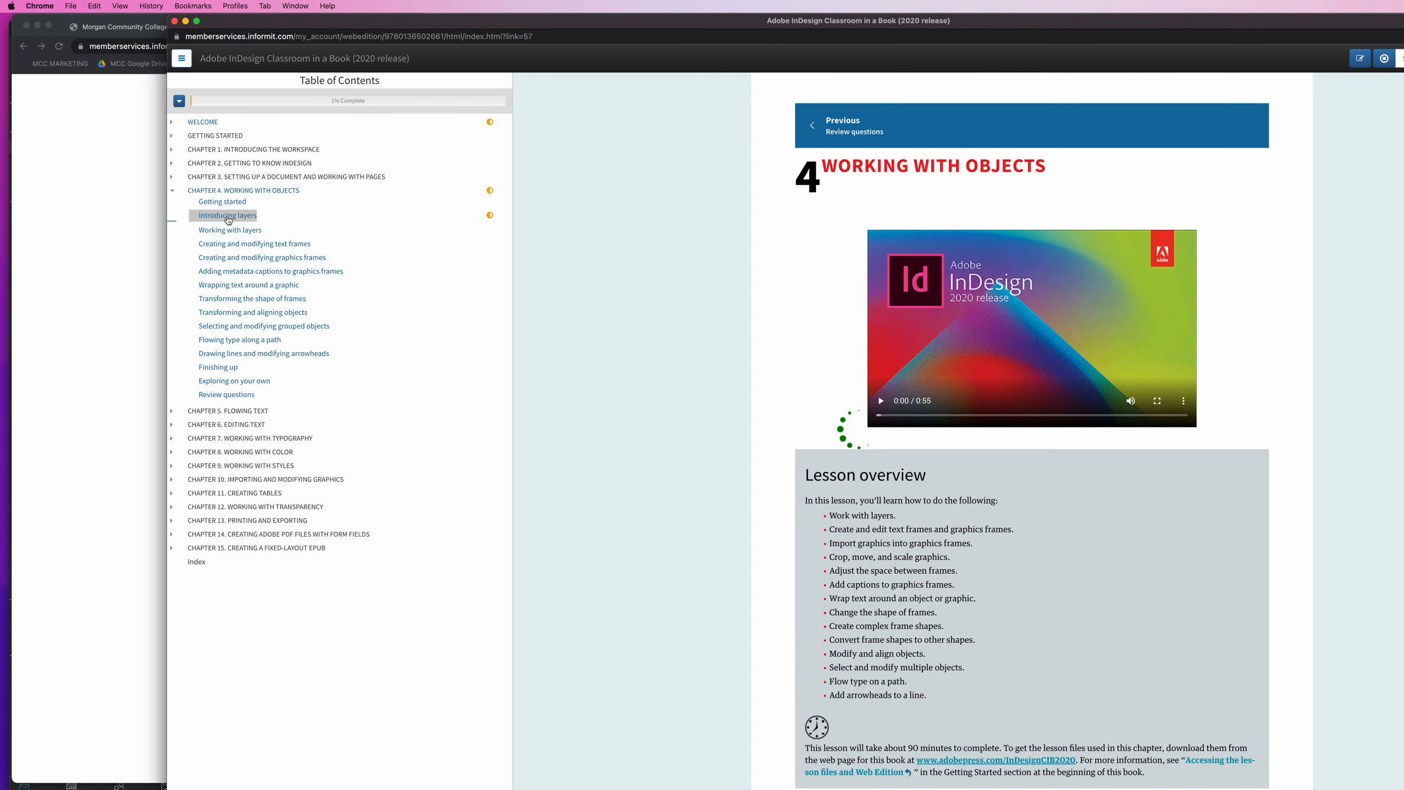
pyautogui.click(227, 215)
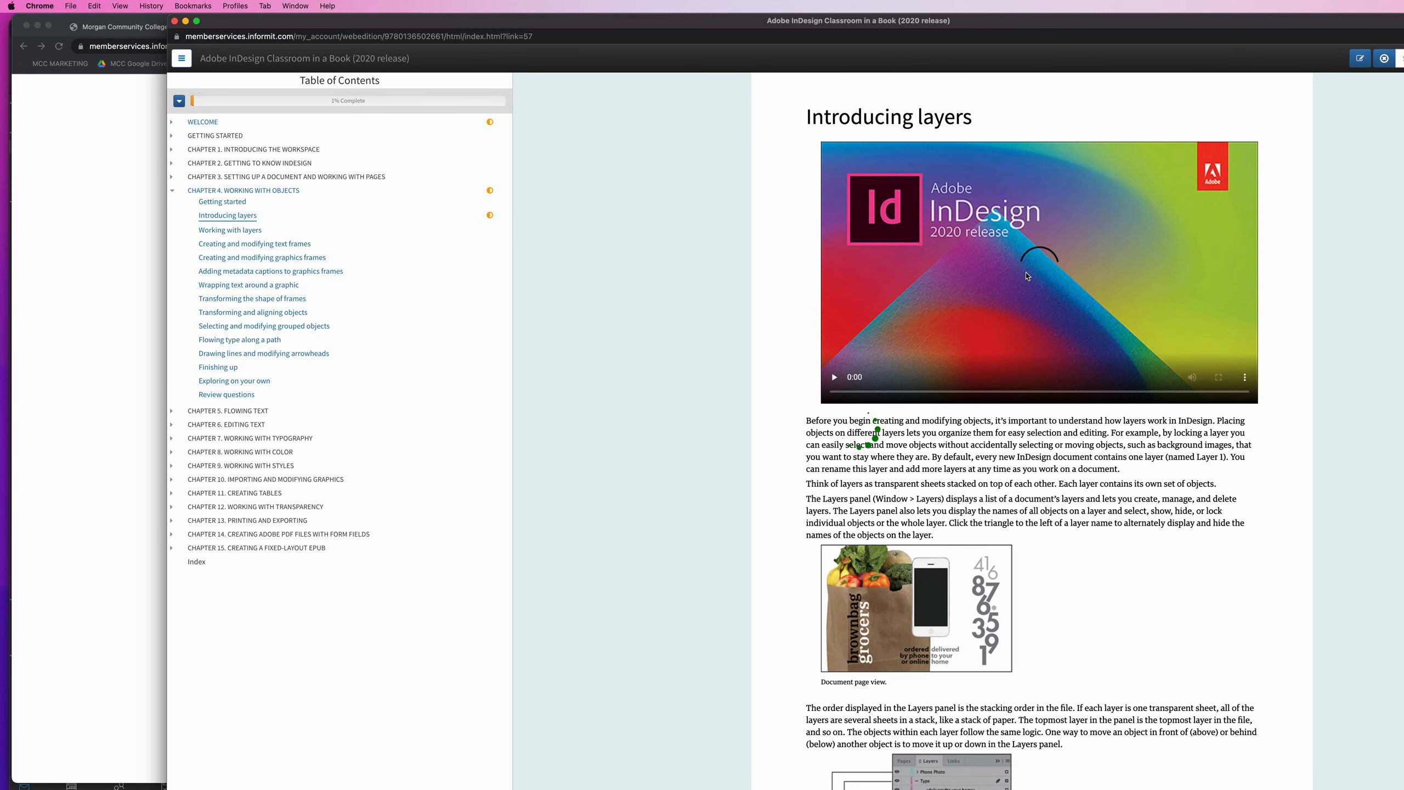
pyautogui.click(263, 325)
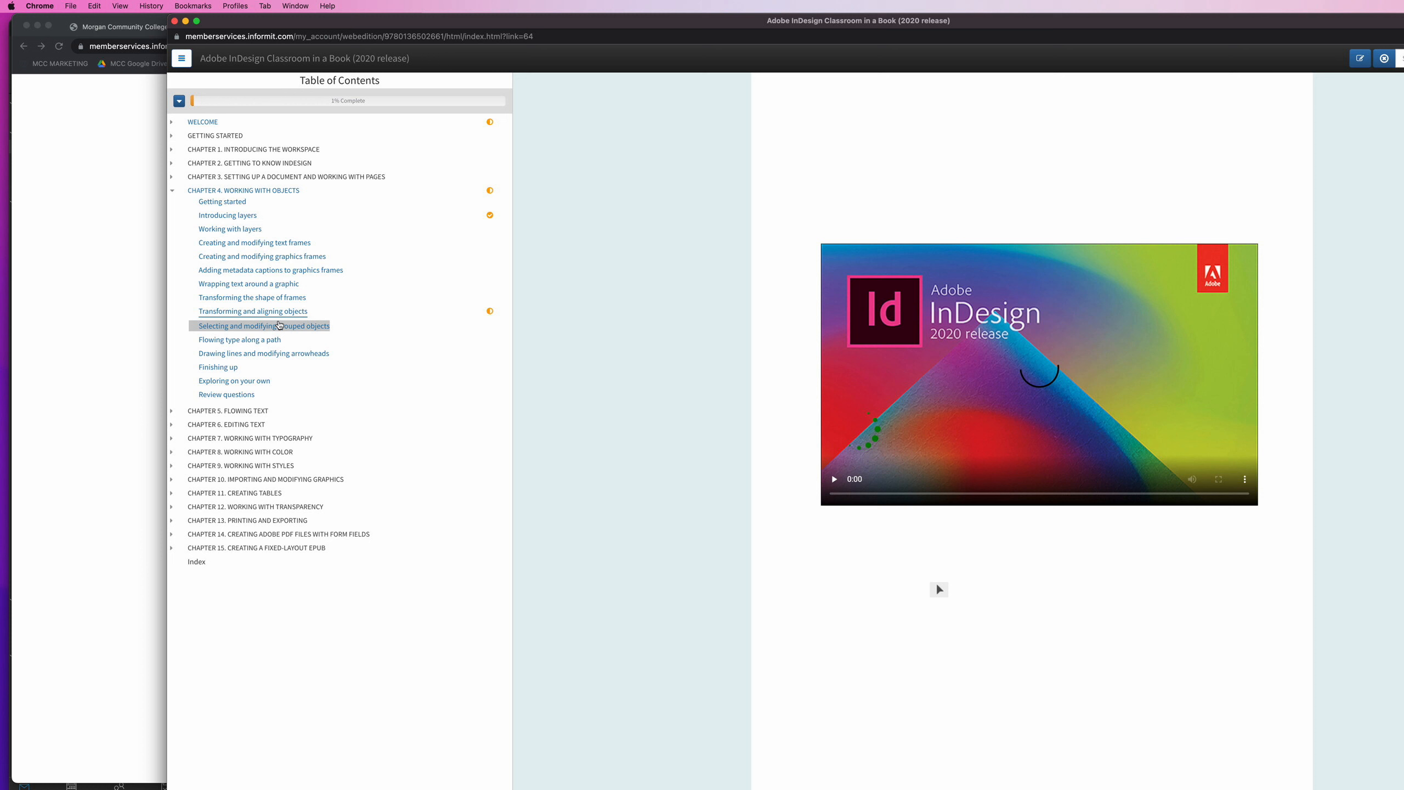
pyautogui.click(251, 311)
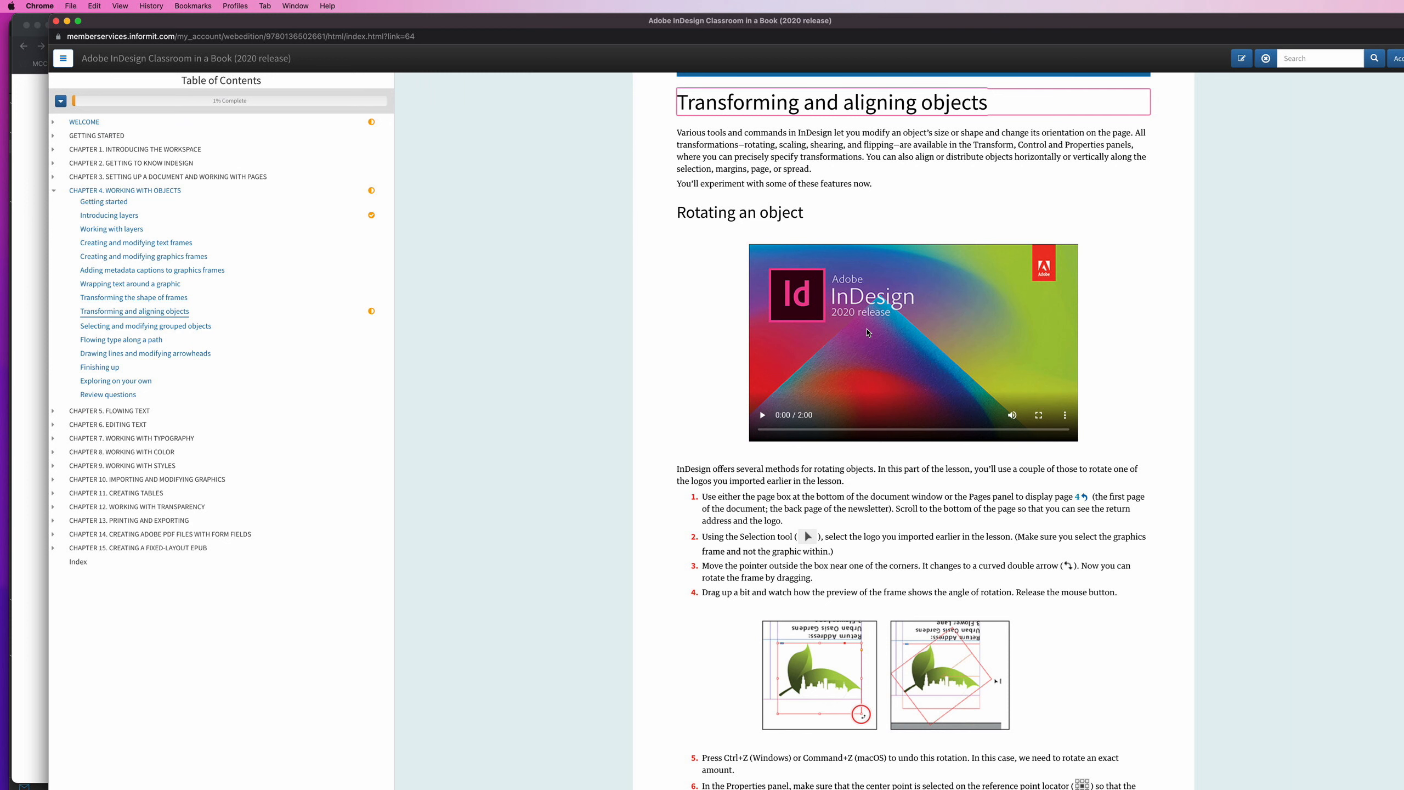
pyautogui.moveTo(875, 327)
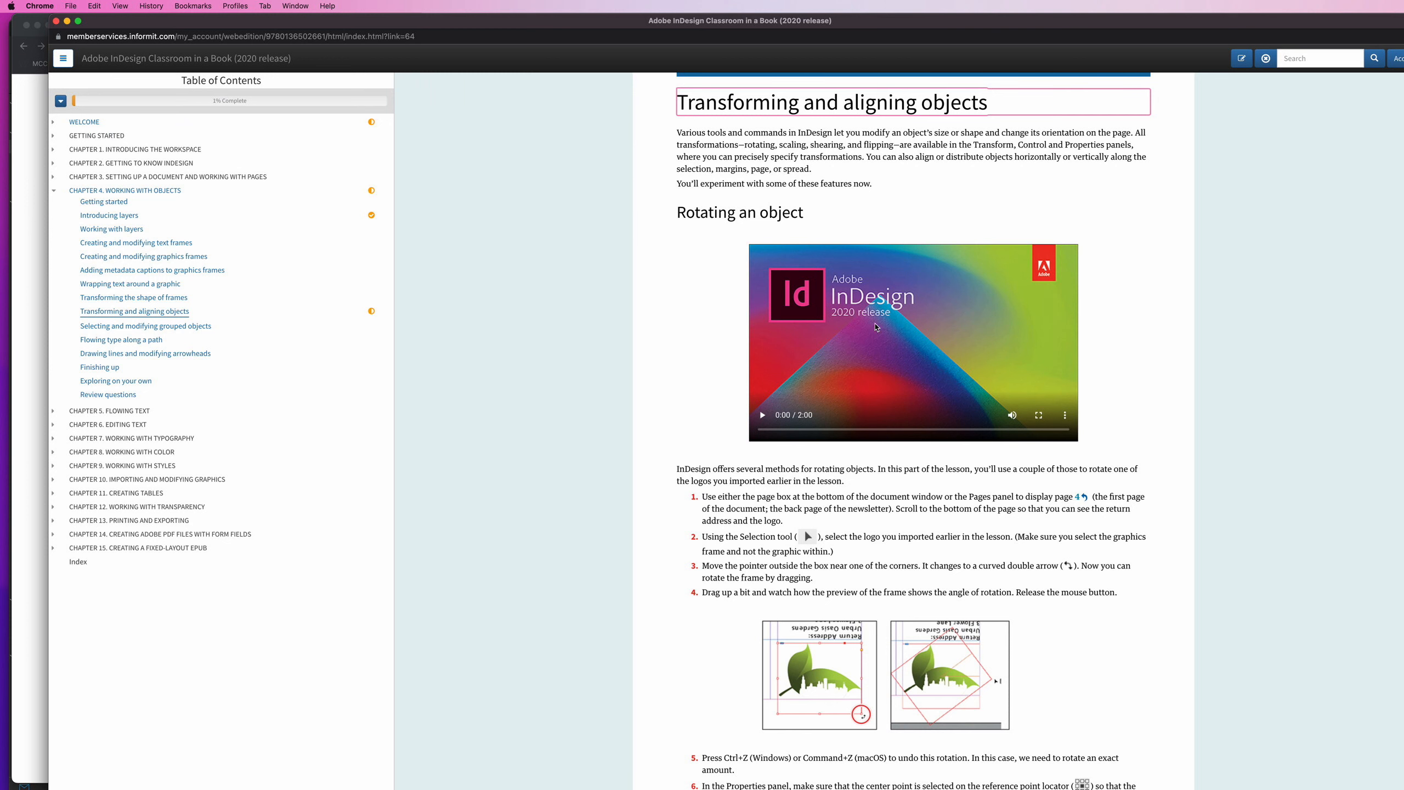
pyautogui.moveTo(831, 479)
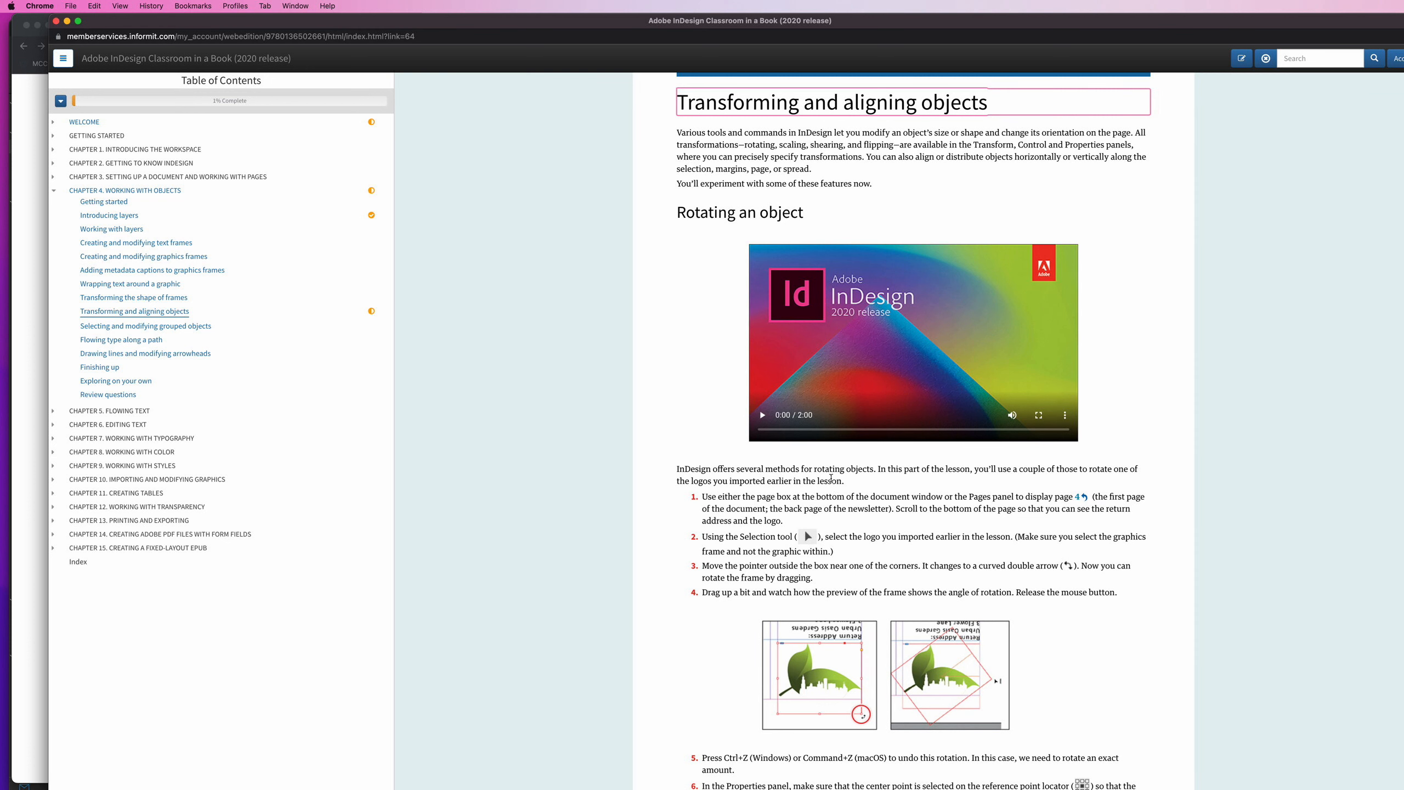
# - Play the Rotating an object video, then close the web edition to return to Account
pyautogui.click(762, 414)
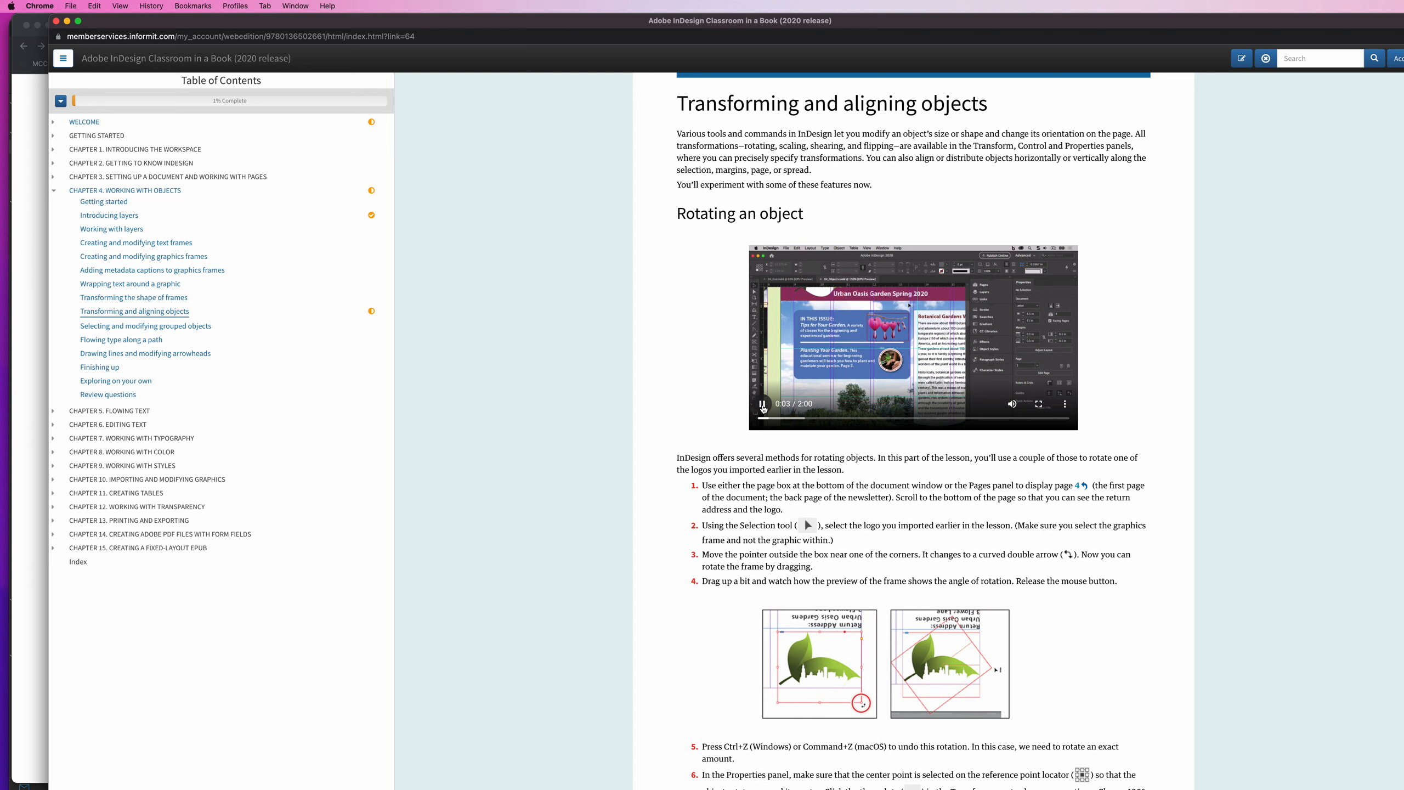
pyautogui.click(1065, 403)
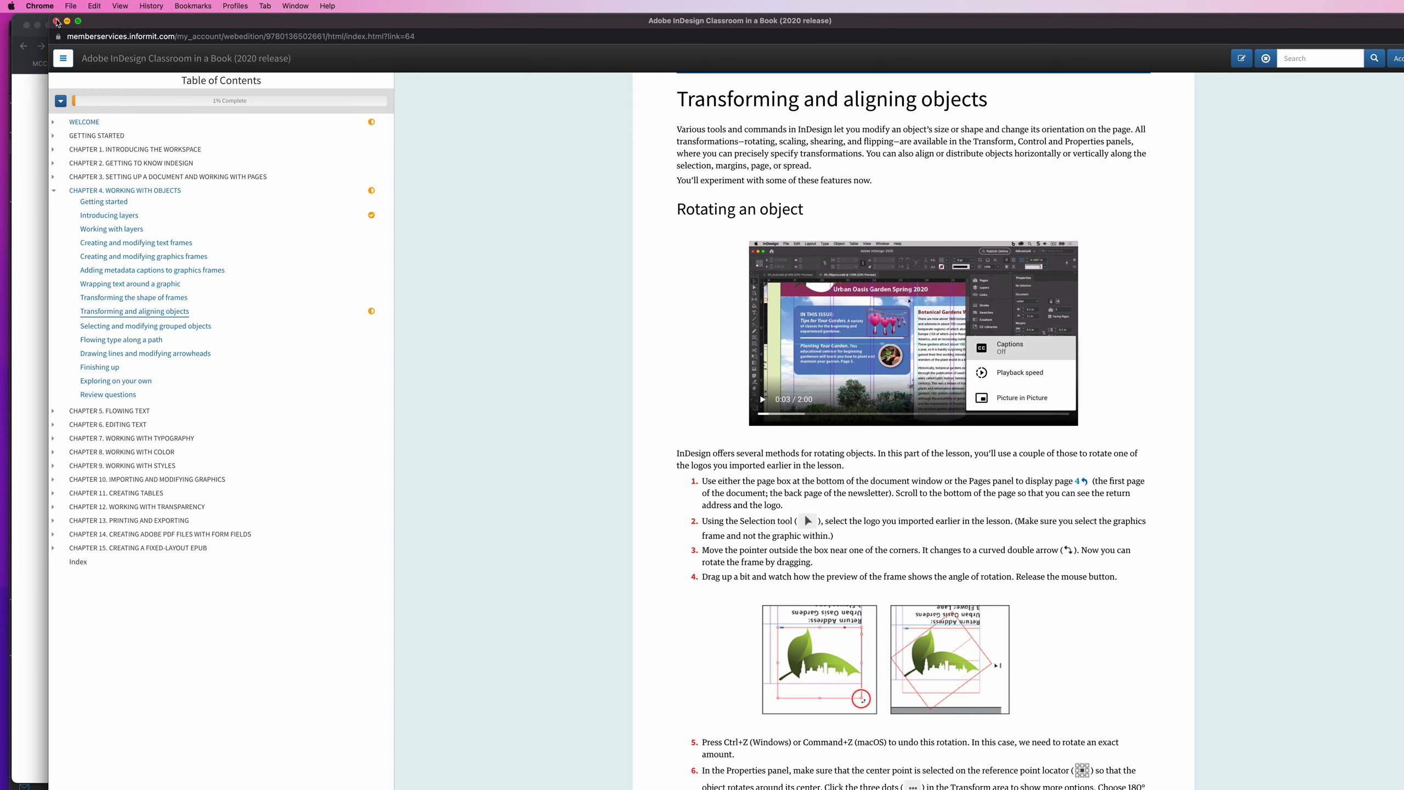
pyautogui.click(518, 27)
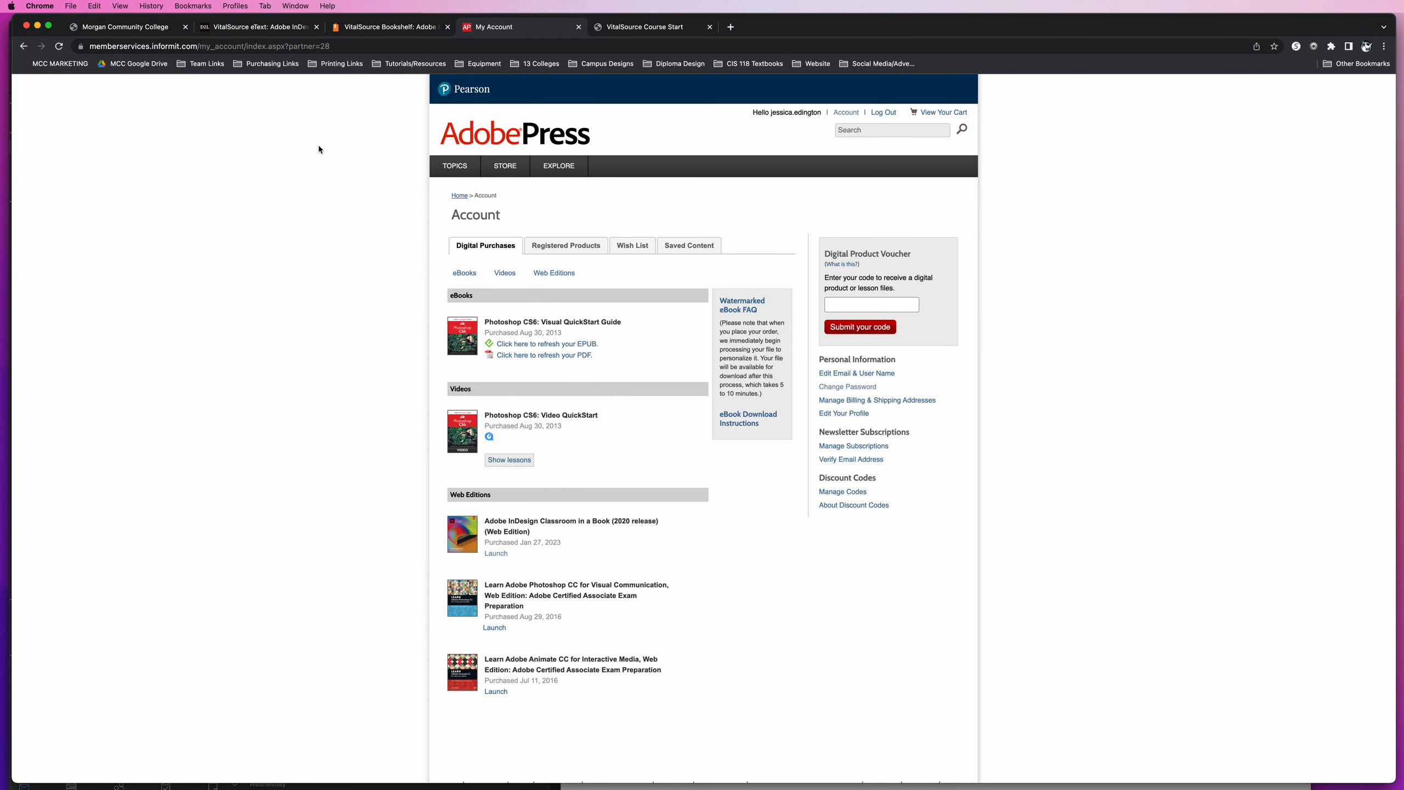
# - Open the VitalSource InDesign eText in a new window, then show the course Table of Contents
pyautogui.click(260, 27)
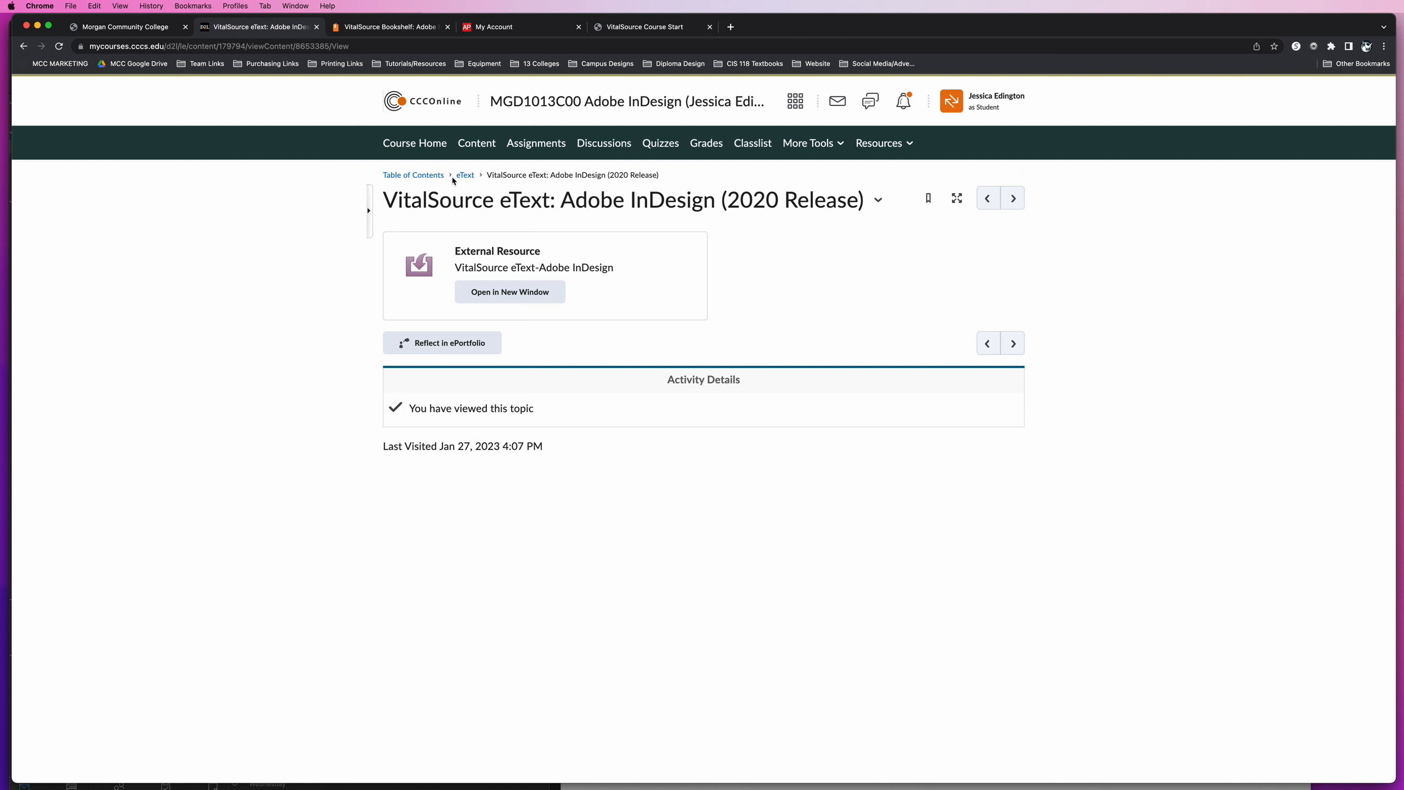
pyautogui.click(412, 174)
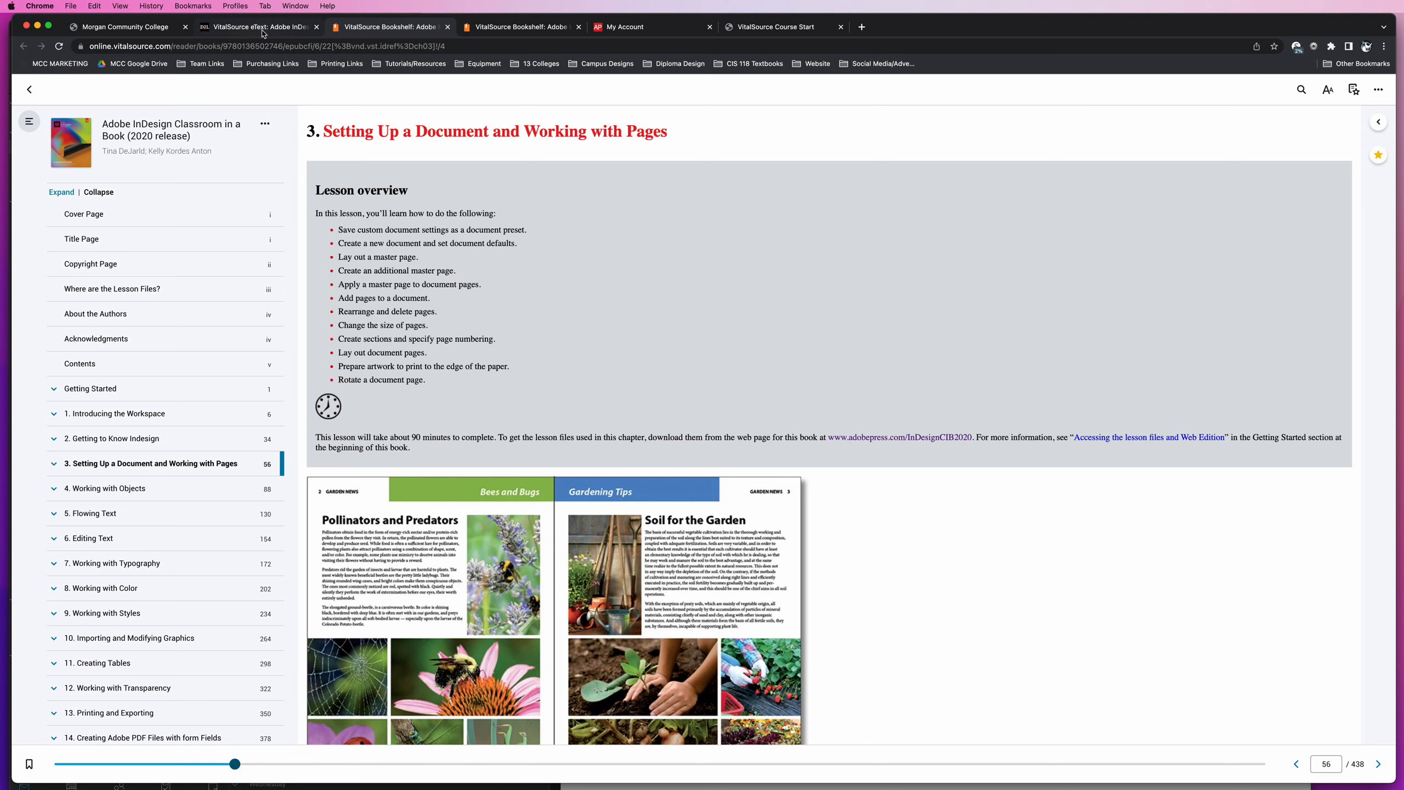
pyautogui.click(260, 26)
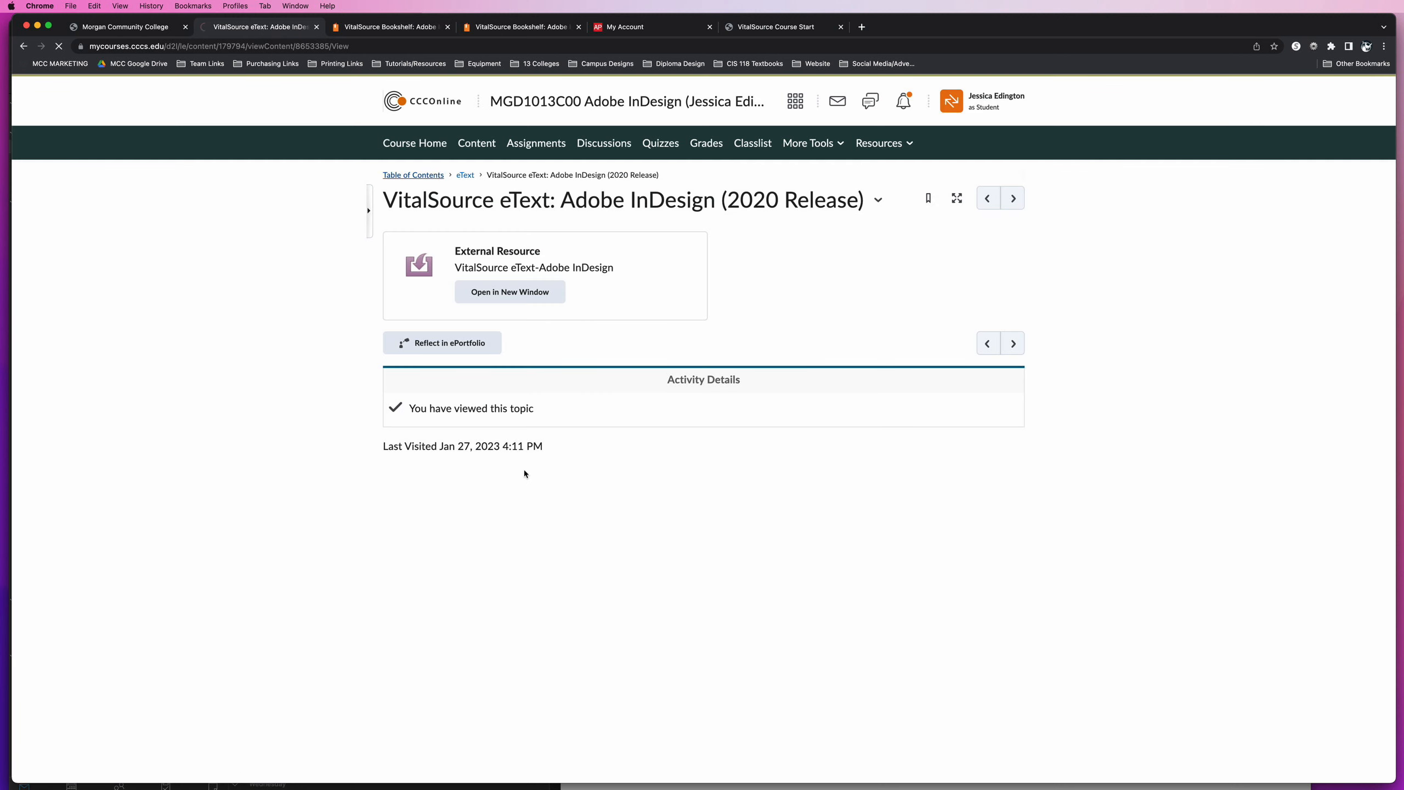
pyautogui.click(412, 174)
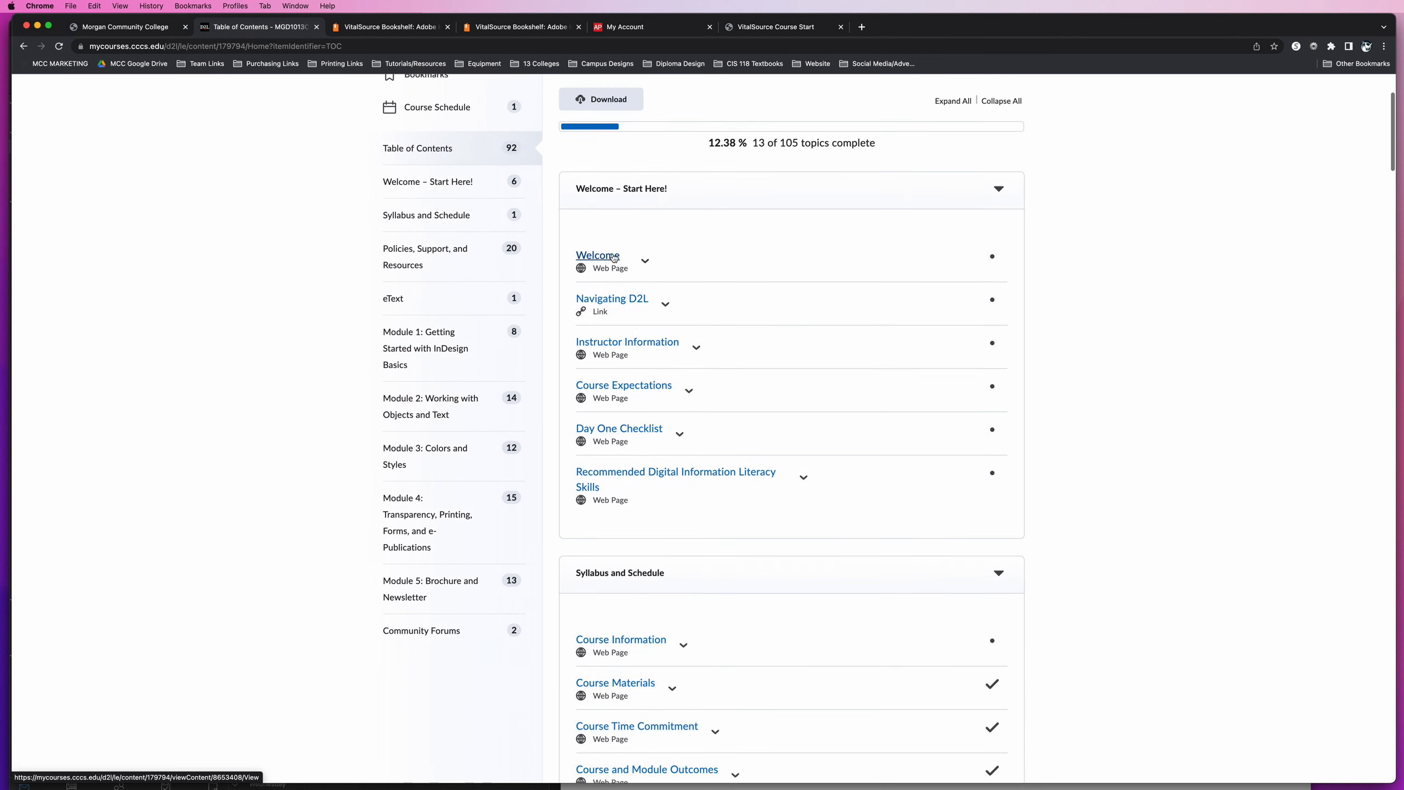
# - Download Module1_DataFiles.zip from Module 1's Read / View lesson files link
pyautogui.scroll(-3)
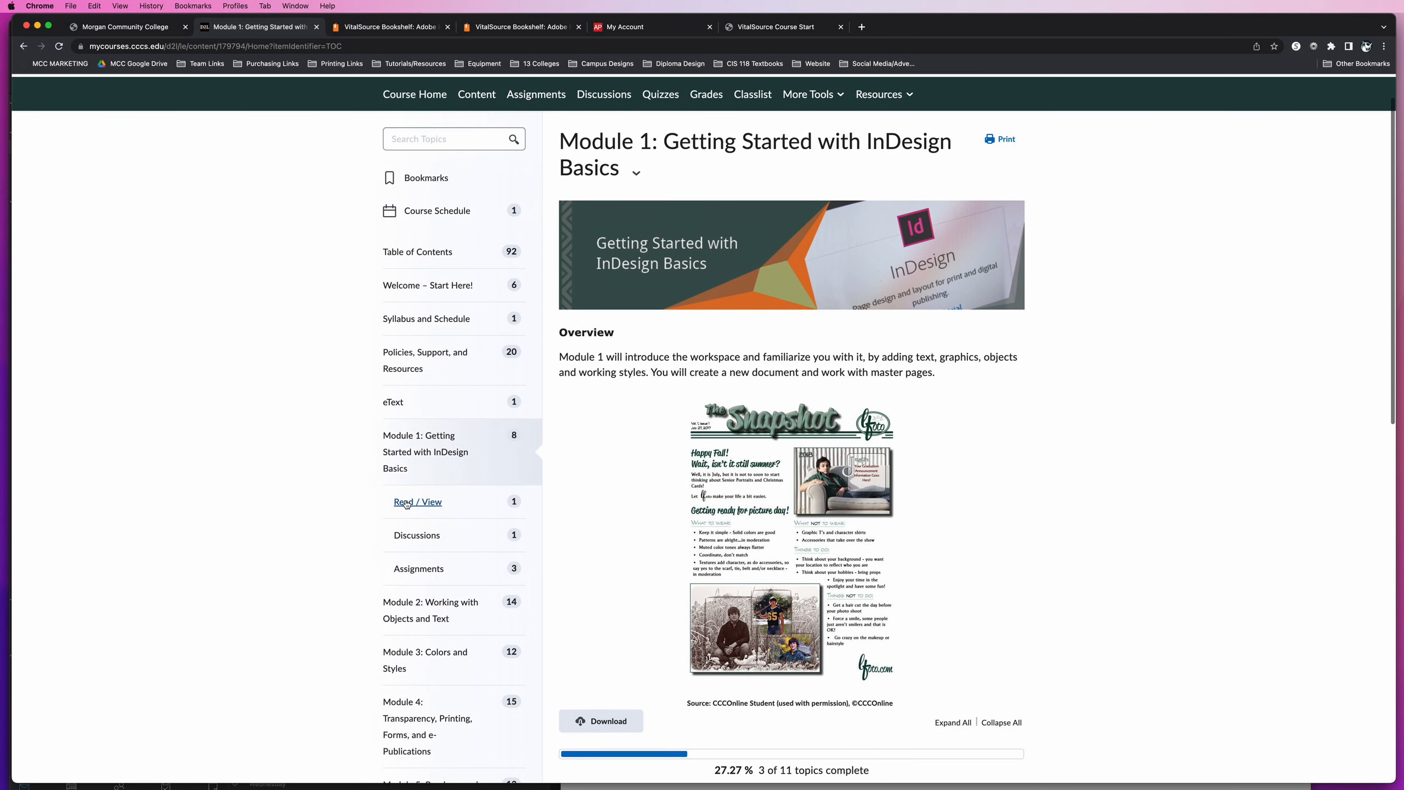
pyautogui.click(418, 501)
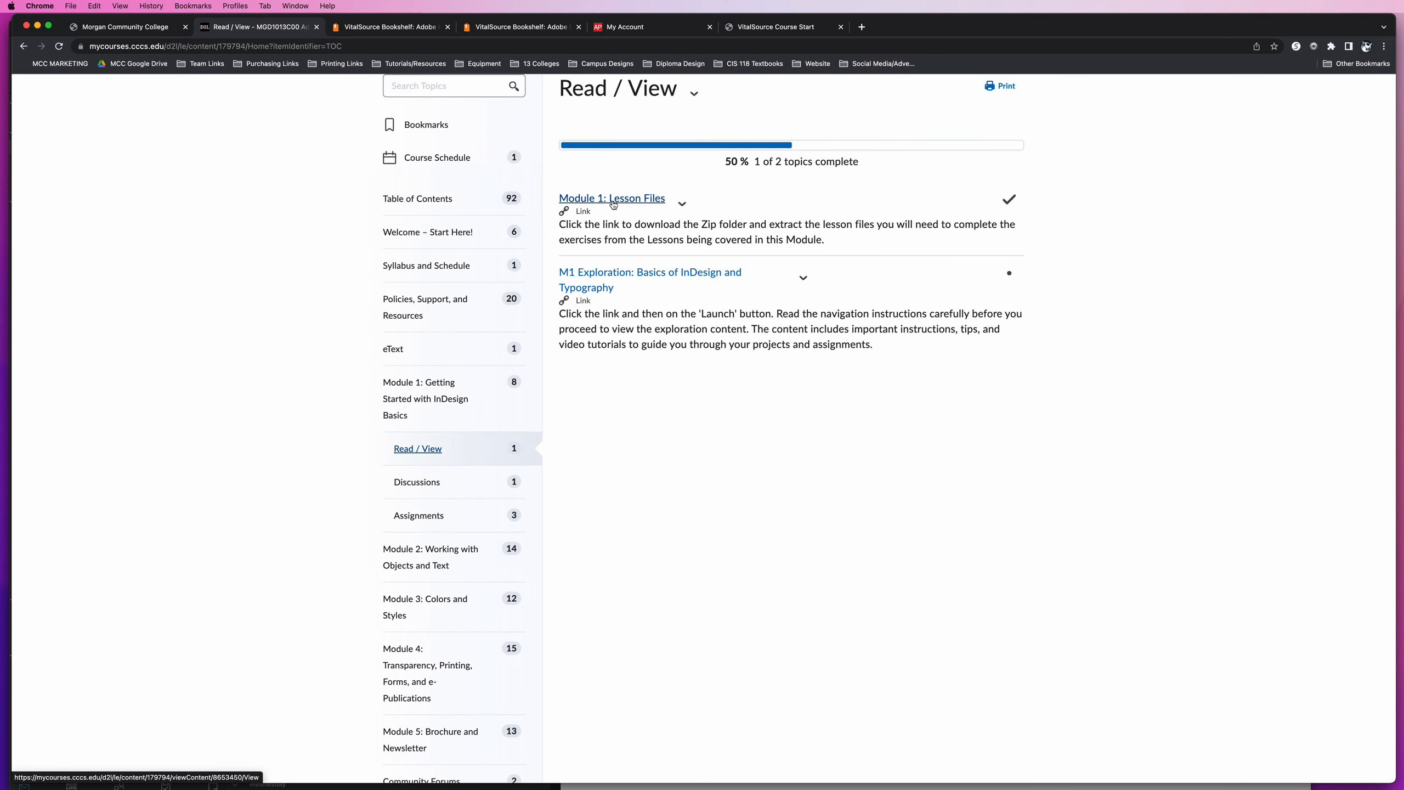
pyautogui.click(582, 210)
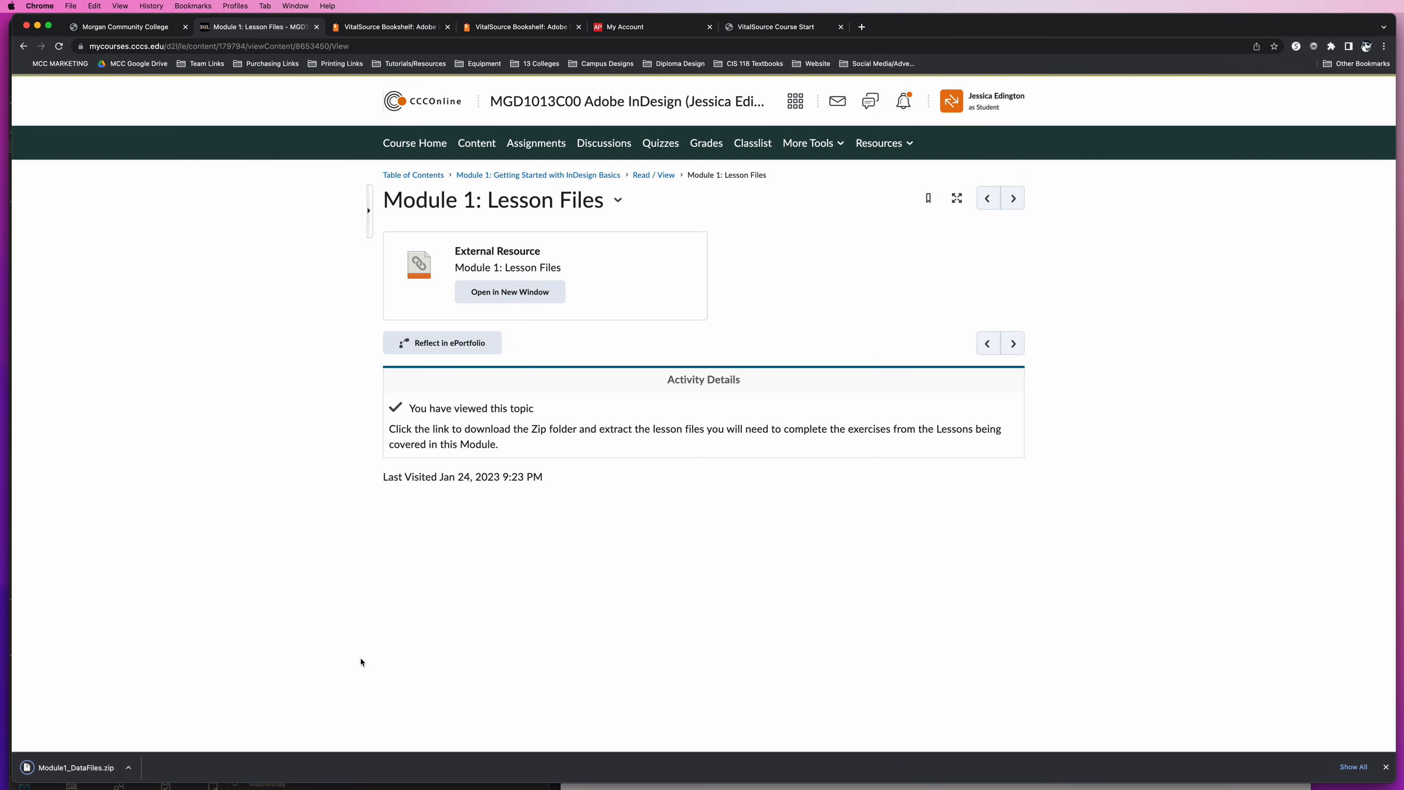
pyautogui.moveTo(408, 646)
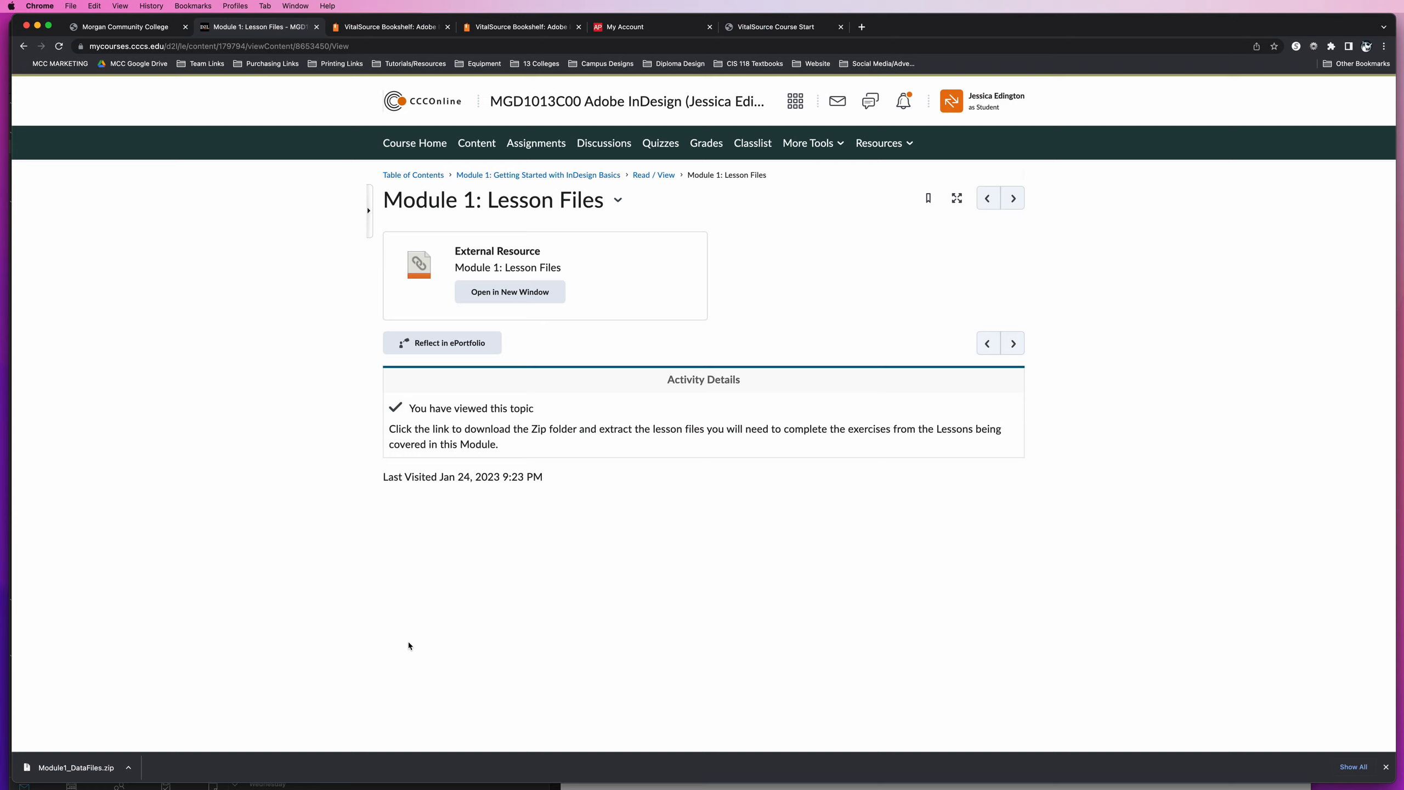